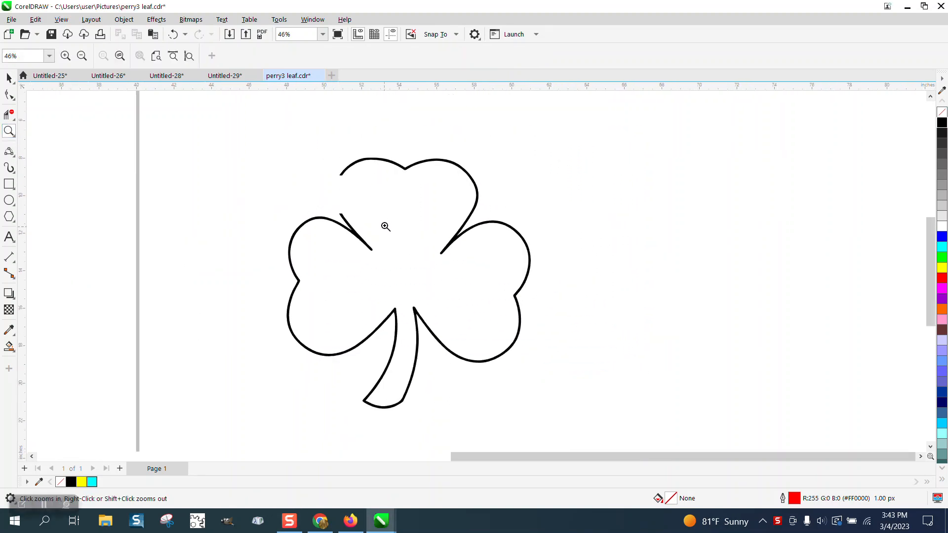
Deselect everything with the Pick tool and open the Outline Pen to prompt for document defaults.
right_click(339, 169)
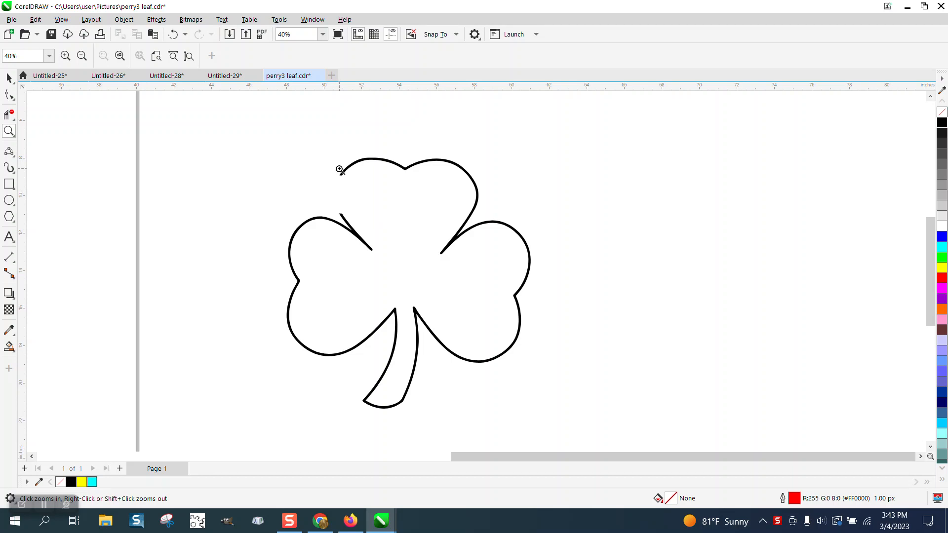
mouse_move(375, 189)
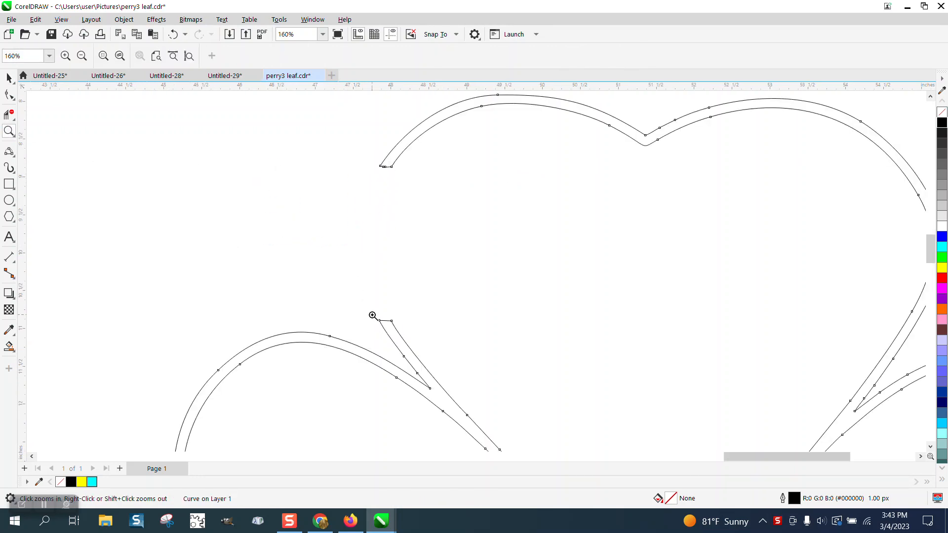
mouse_move(359, 207)
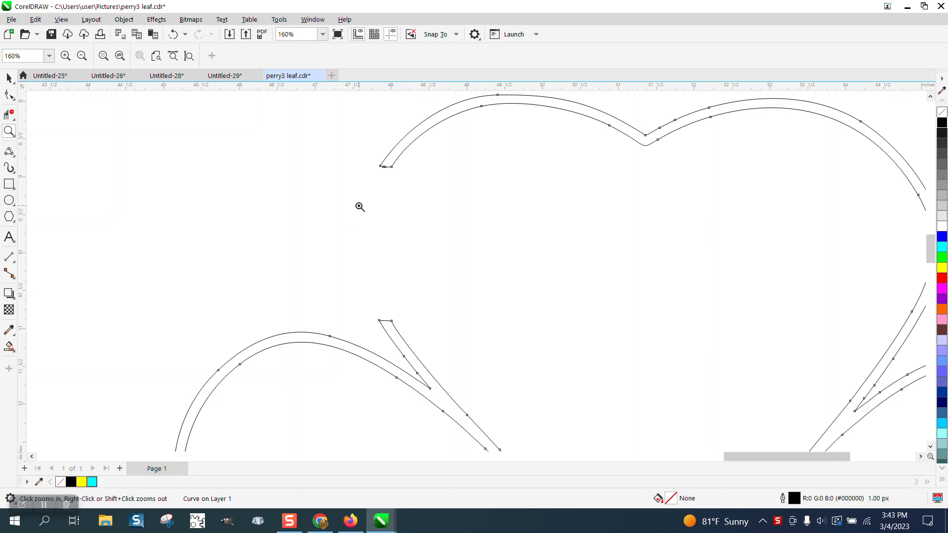
mouse_move(19, 106)
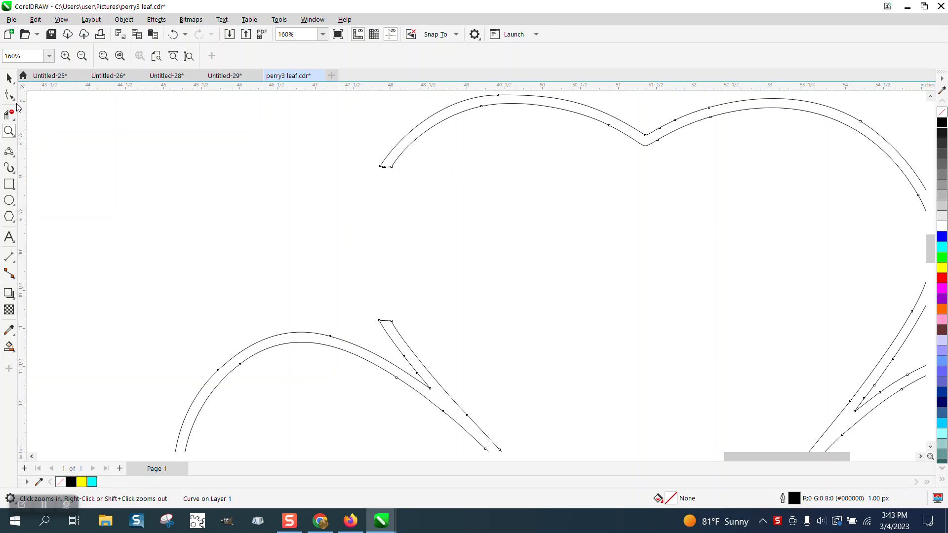
left_click(7, 94)
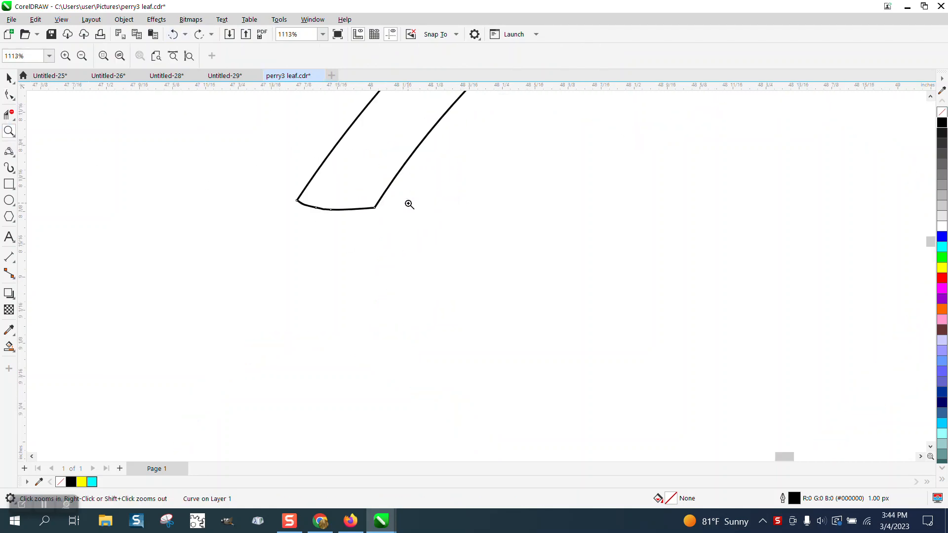
left_click(9, 257)
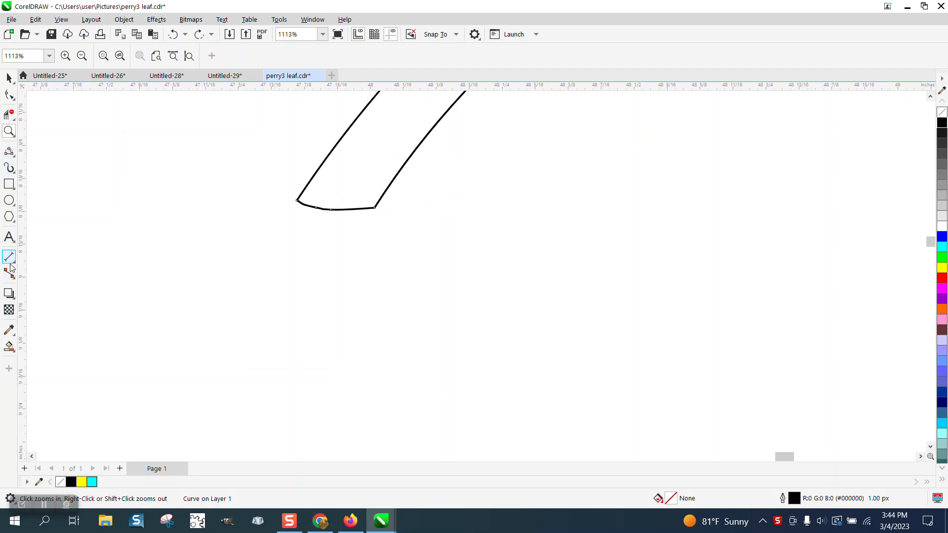
left_click(9, 273)
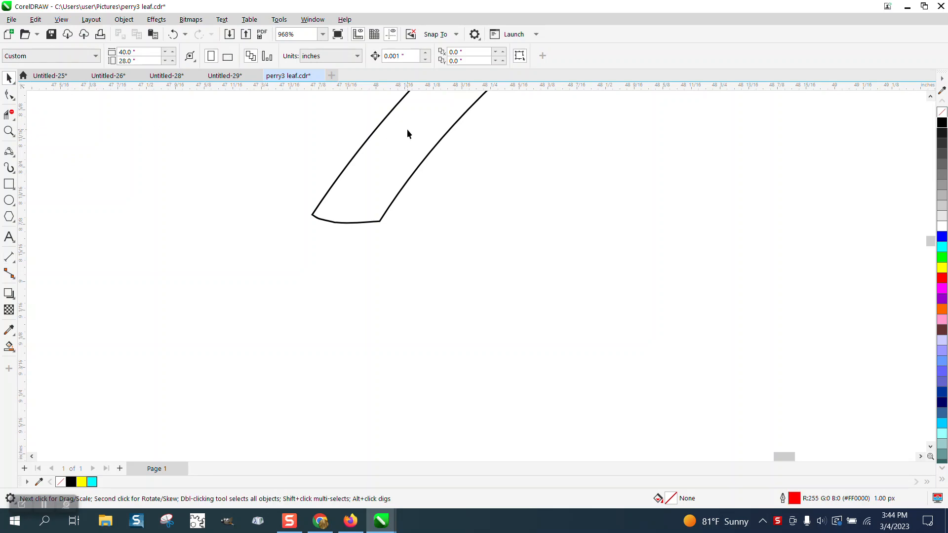
mouse_move(407, 80)
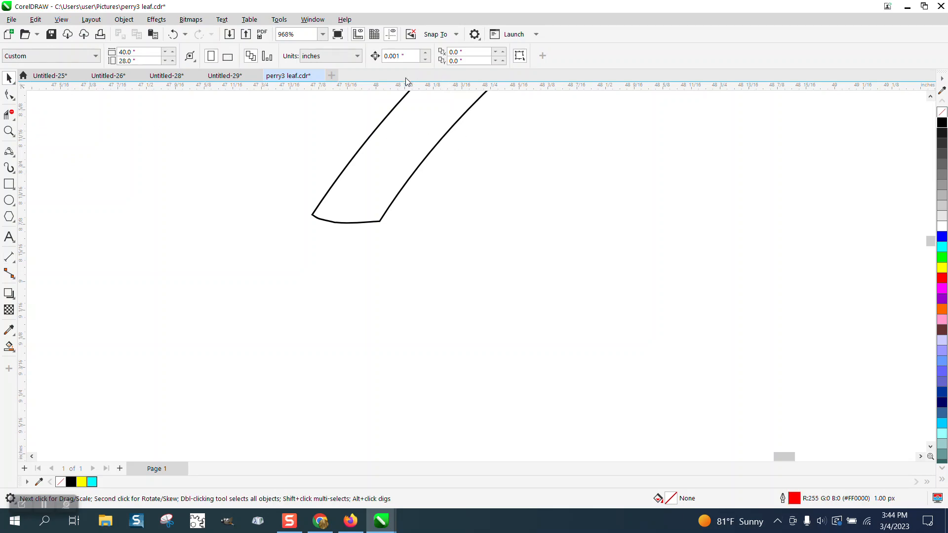
scroll("down", 3)
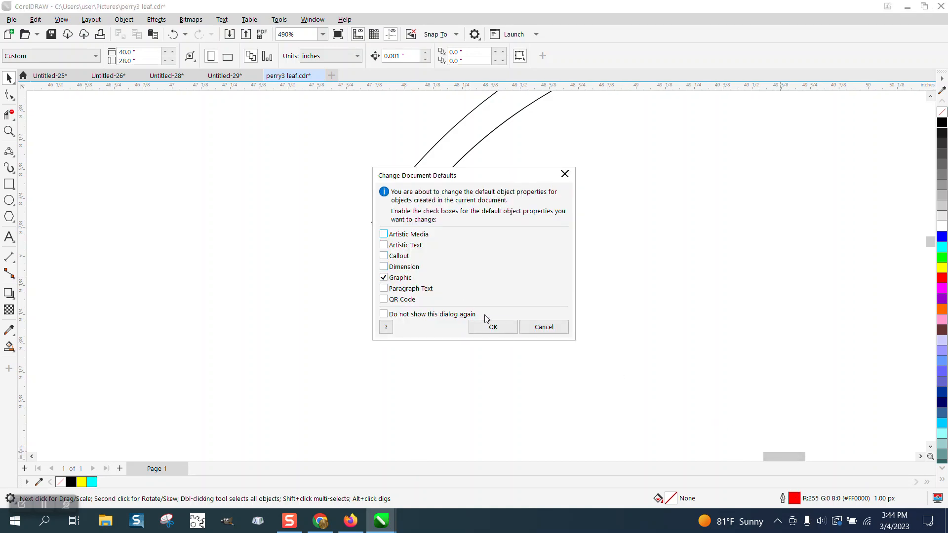
Accept changing document defaults and set the default outline width to 0.13 inches.
left_click(493, 327)
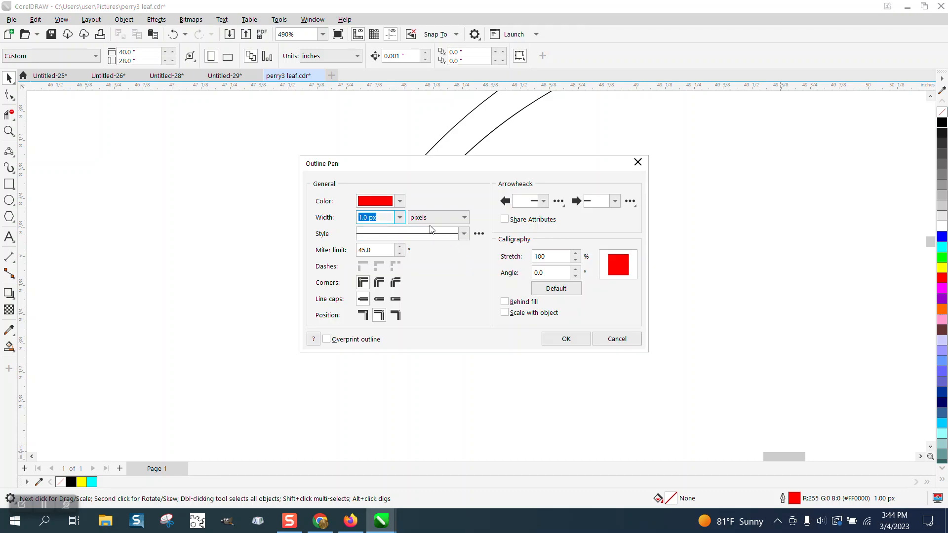
left_click(462, 217)
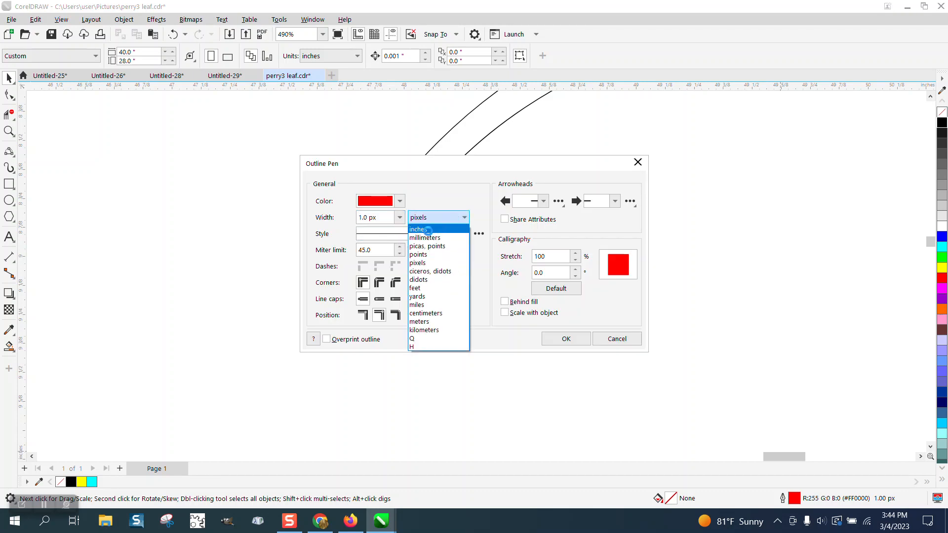
left_click(417, 229)
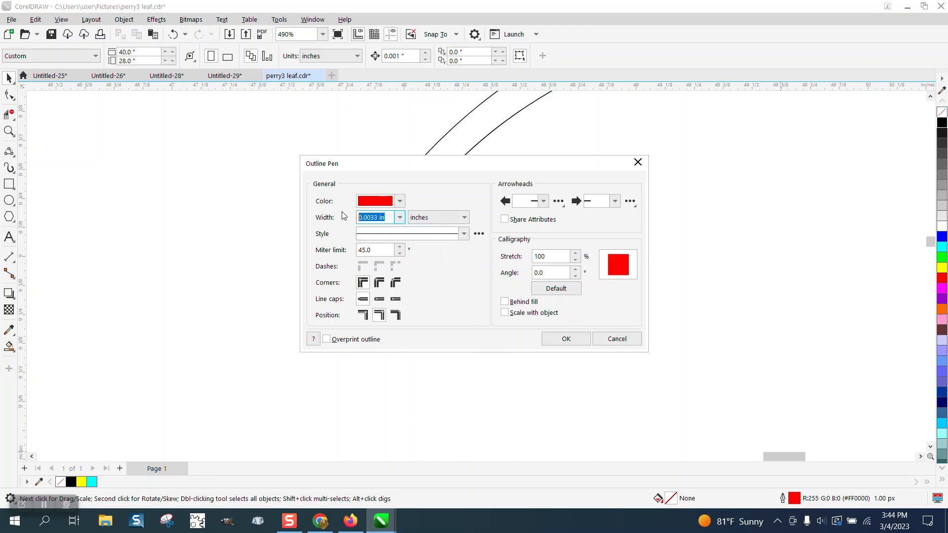
type(".13")
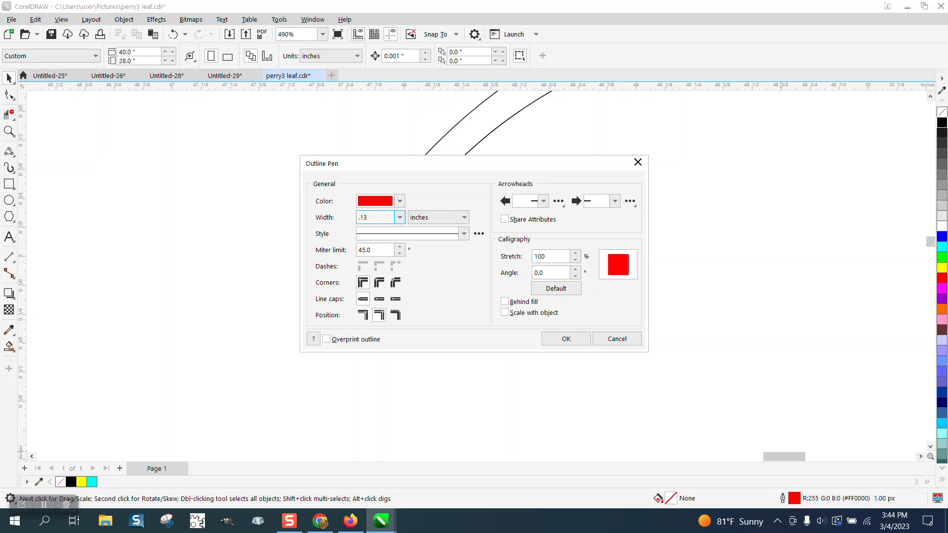
left_click(566, 339)
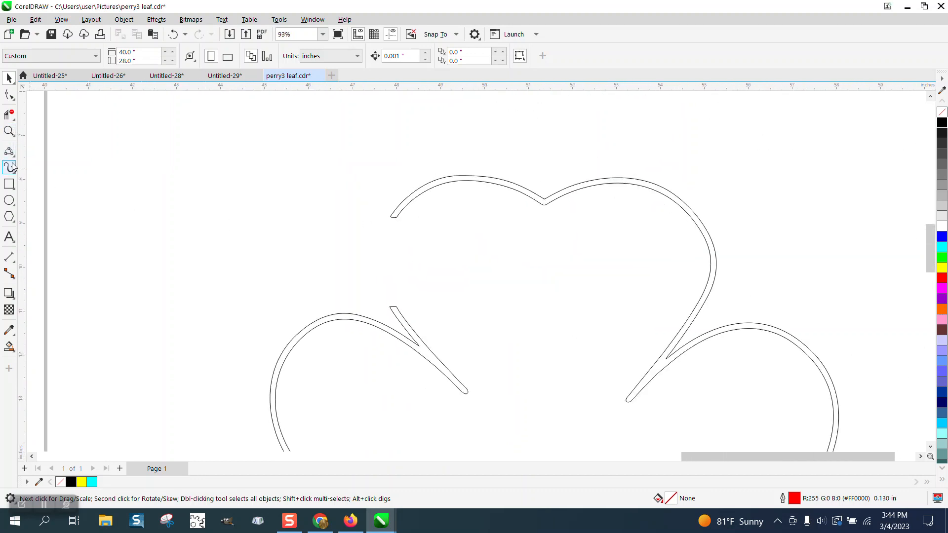
Draw a 3-point curve spanning the gap between the top and left leaves.
left_click(9, 153)
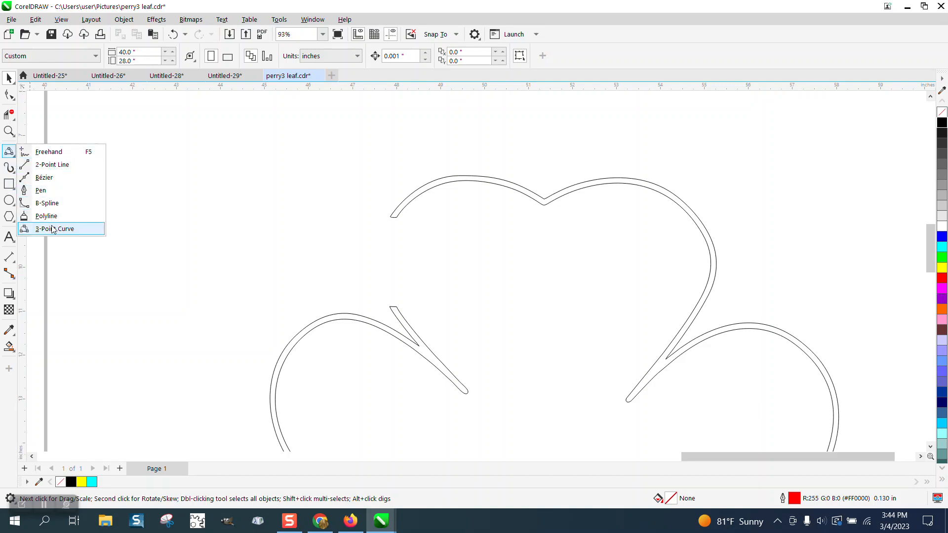
left_click(54, 229)
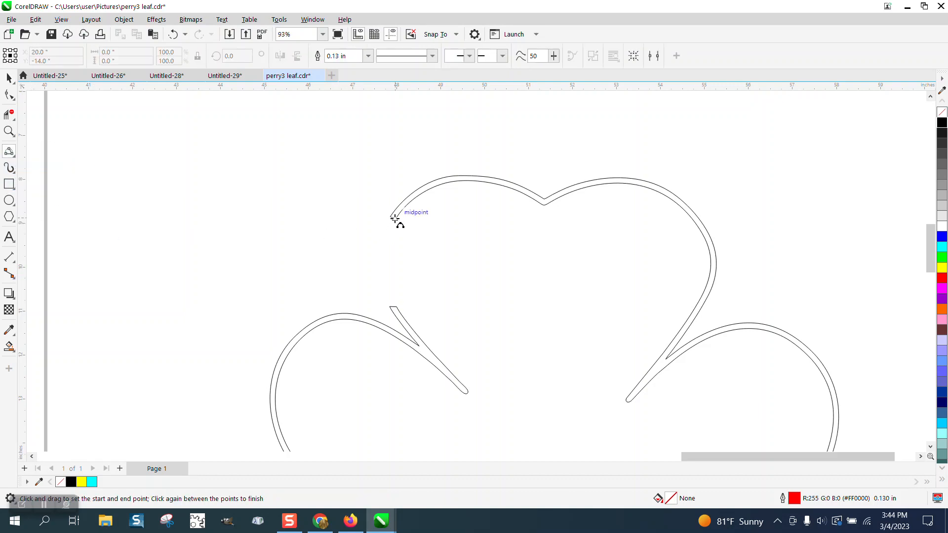
left_click_drag(394, 216, 394, 275)
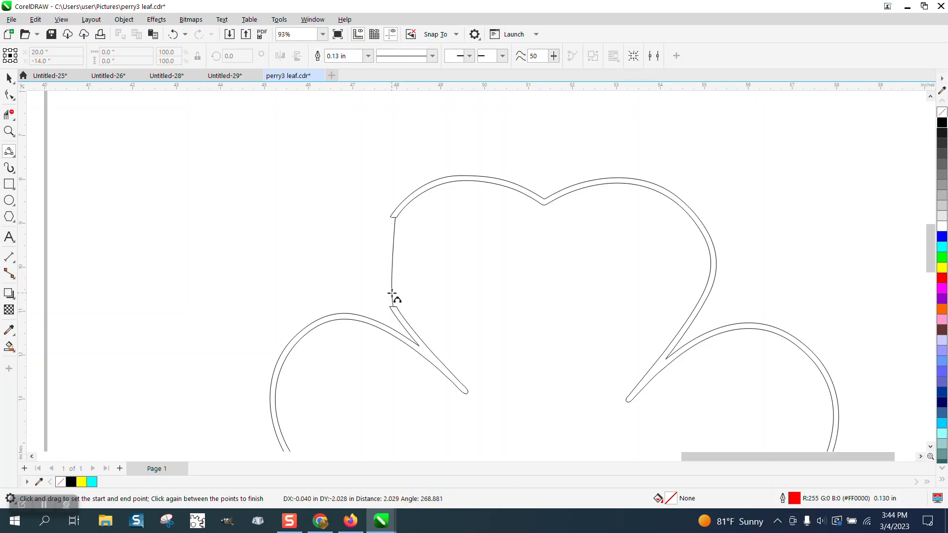
mouse_move(383, 269)
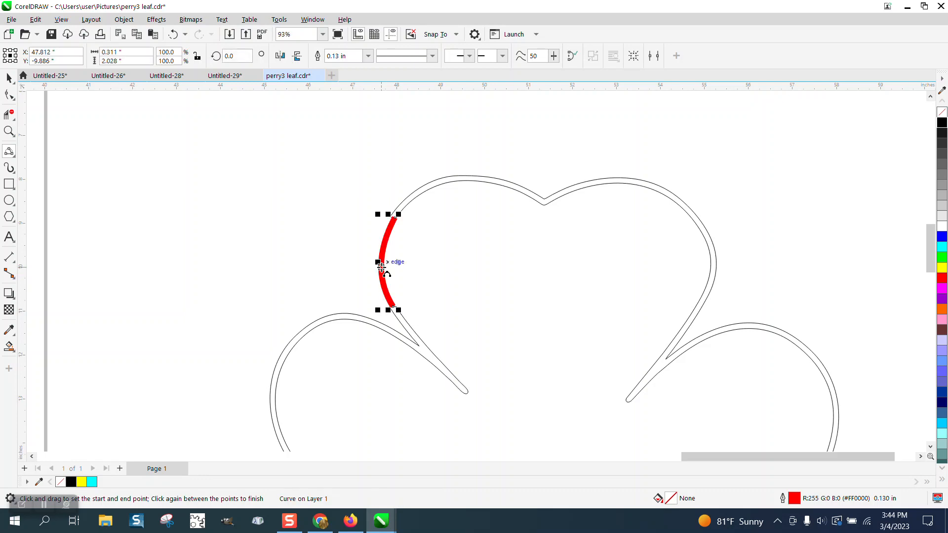
left_click(8, 131)
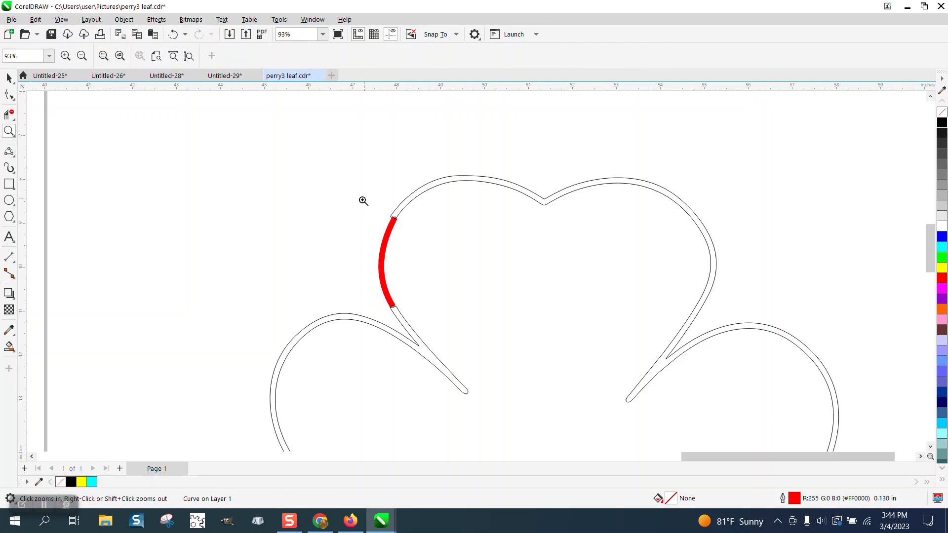
left_click(363, 201)
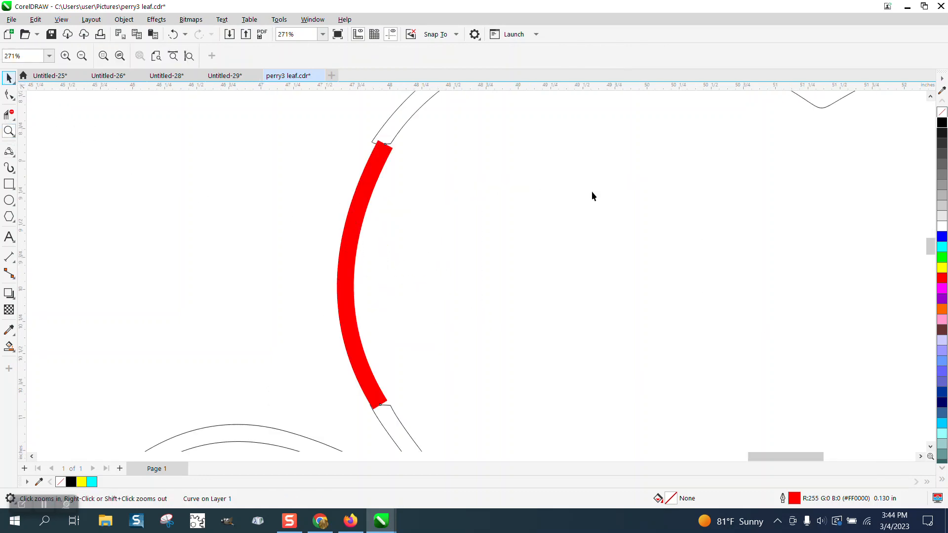
Convert the bridging curve's thick outline to an object with a Hairline outline.
left_click(352, 275)
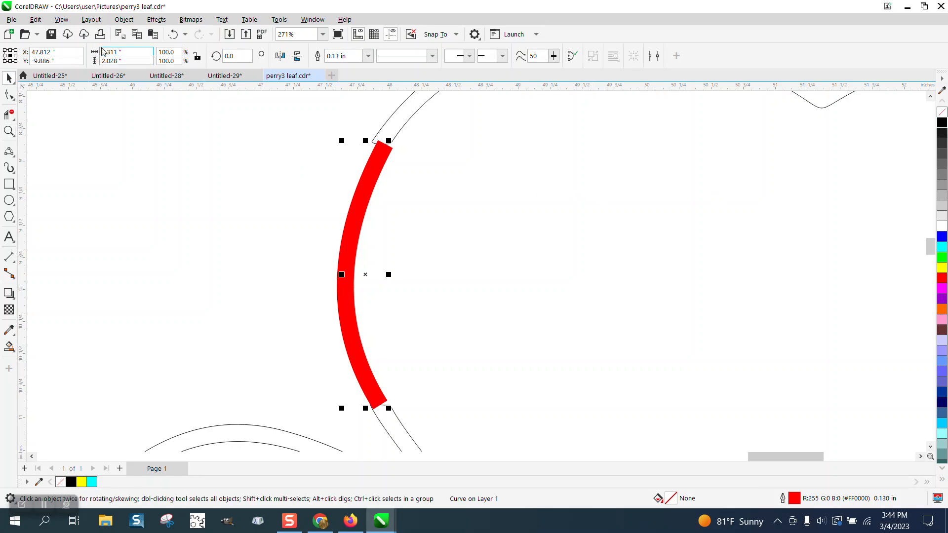
left_click(124, 19)
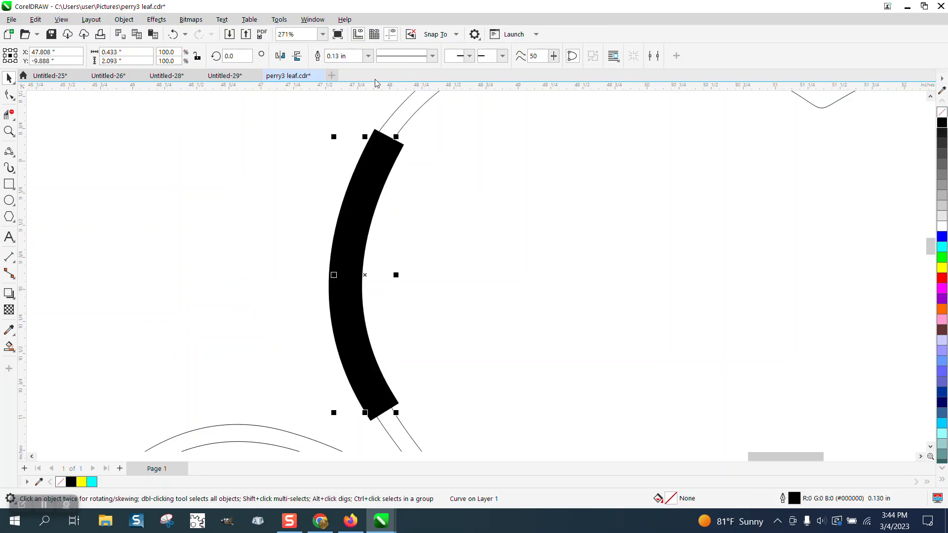
mouse_move(388, 73)
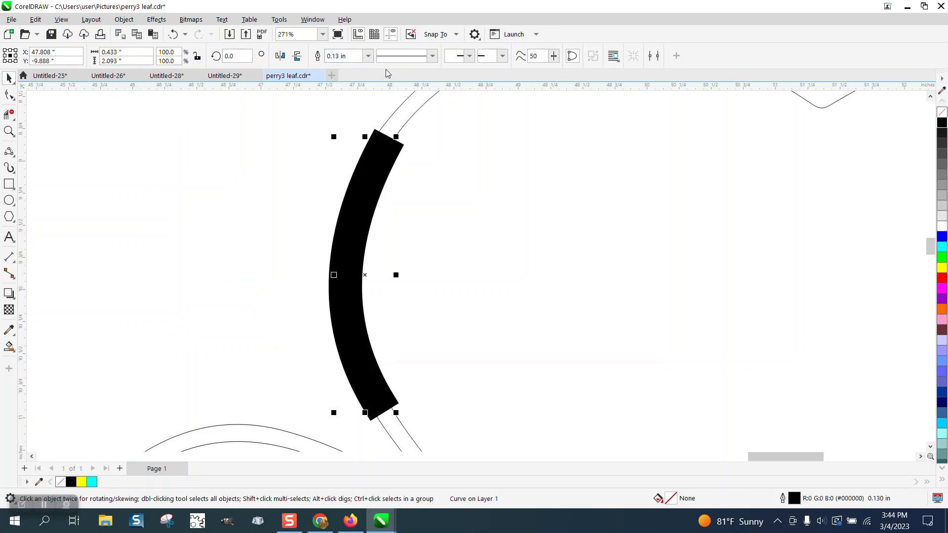
left_click(371, 55)
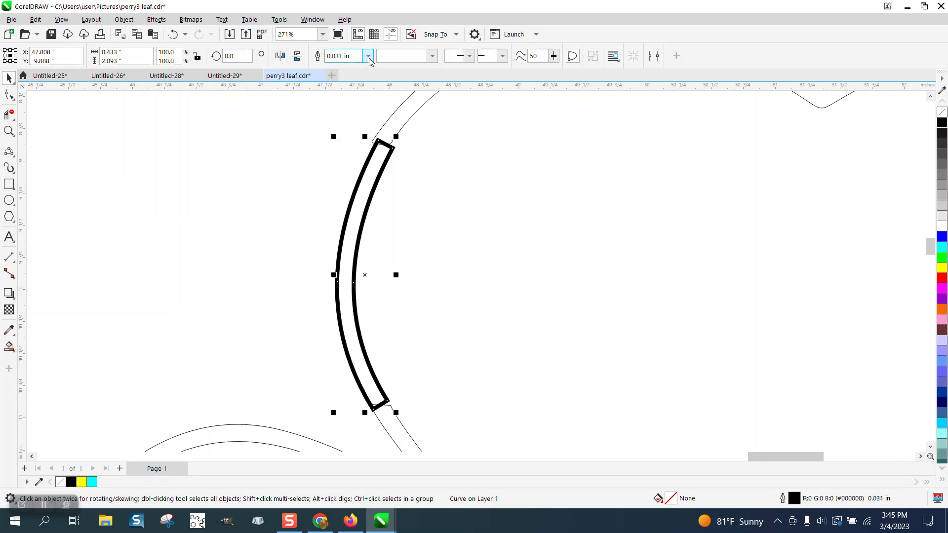
left_click(369, 55)
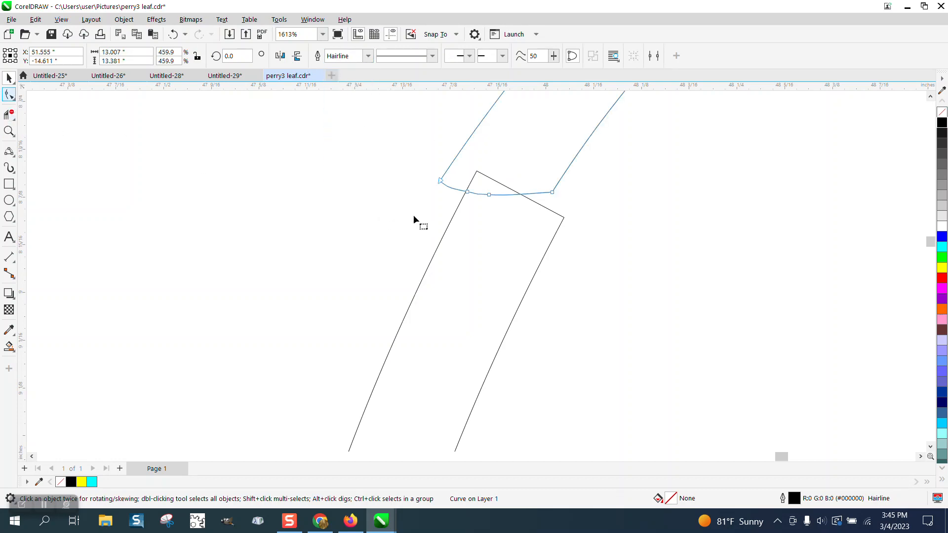
Drag both end nodes of the strip onto the shamrock outline nodes.
left_click(8, 93)
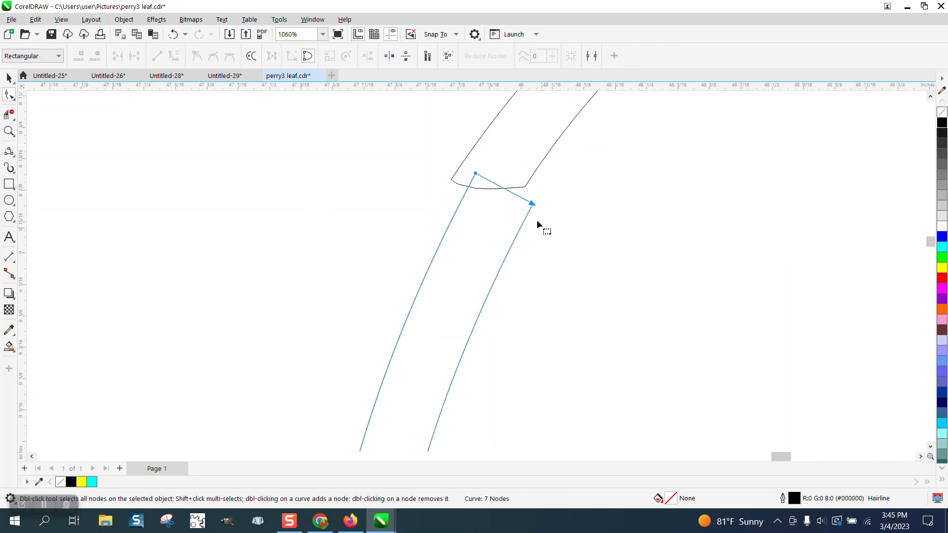
left_click_drag(531, 203, 519, 197)
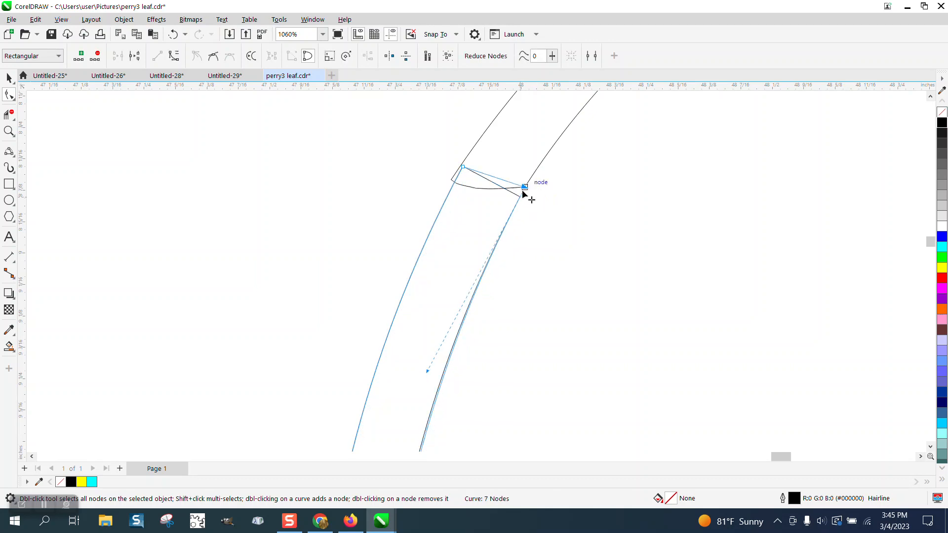
left_click_drag(525, 186, 463, 164)
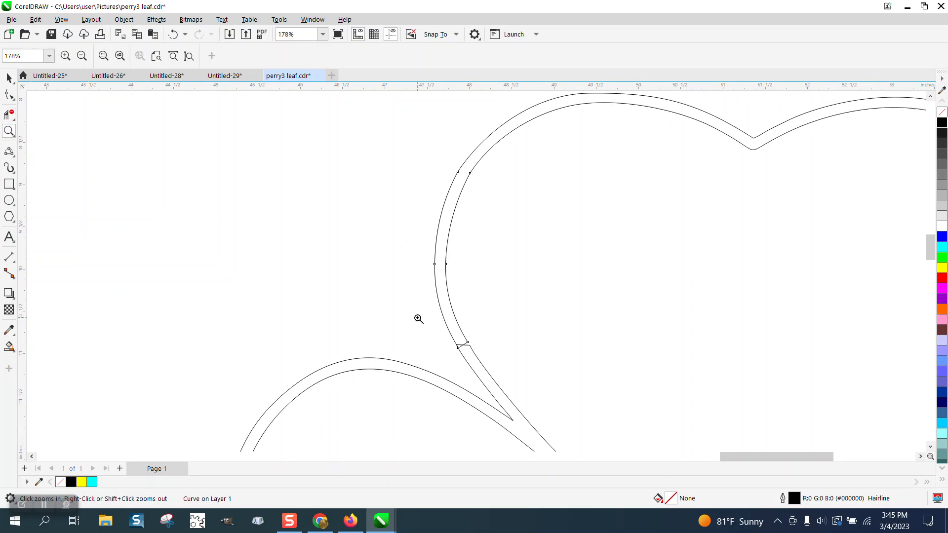
Align the corner node to the strip's edge and delete the overlapping junction segment.
left_click(418, 320)
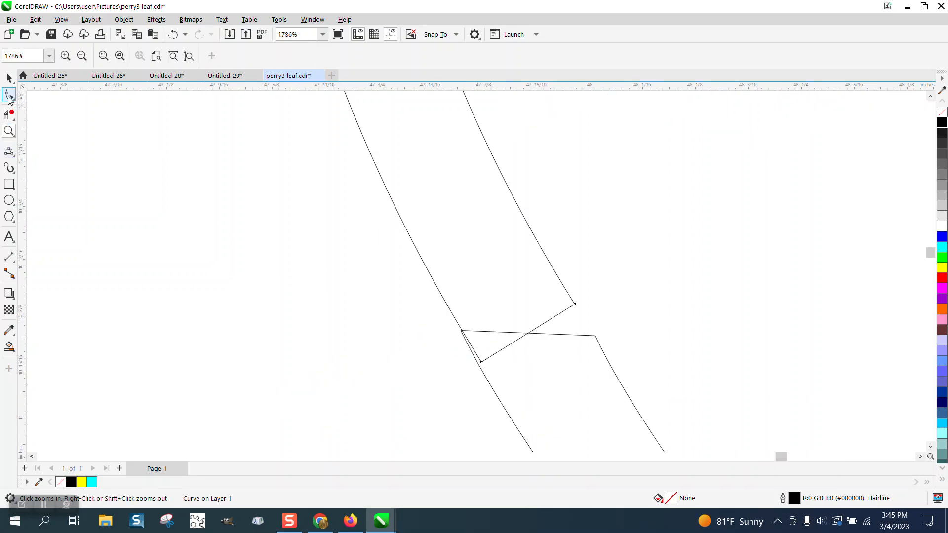
left_click(7, 93)
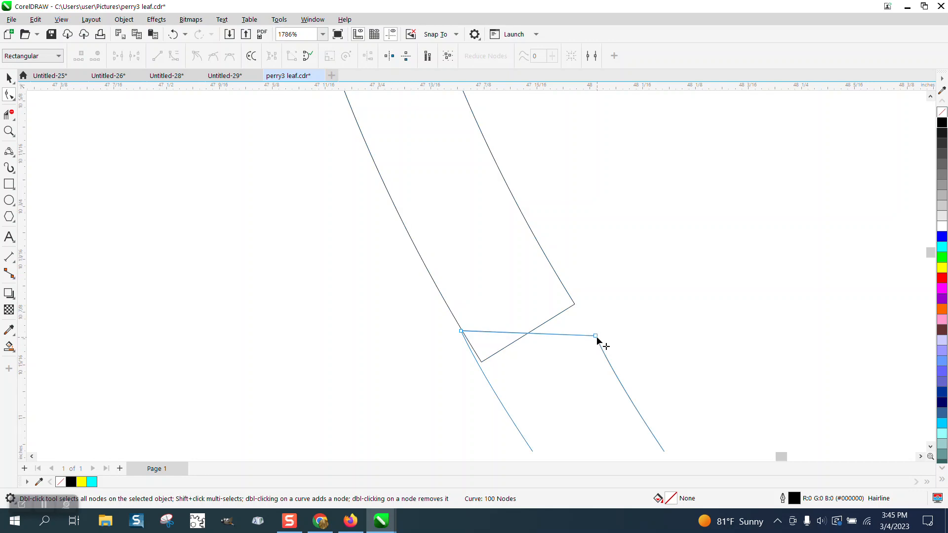
left_click_drag(595, 335, 572, 302)
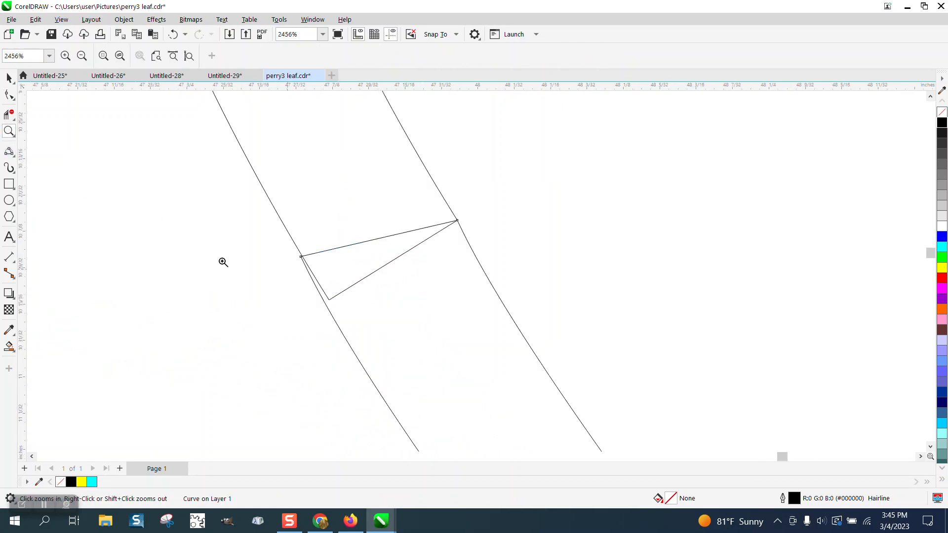
left_click(8, 130)
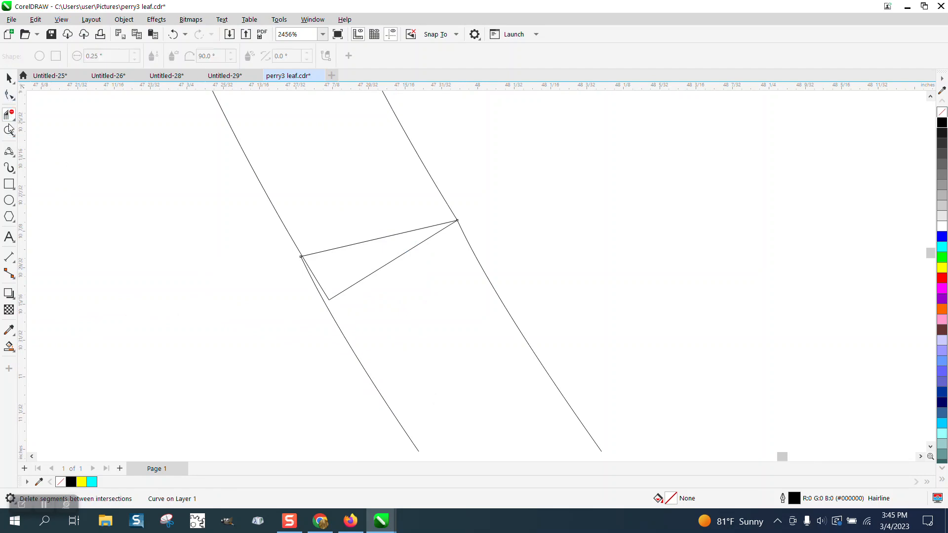
left_click(8, 129)
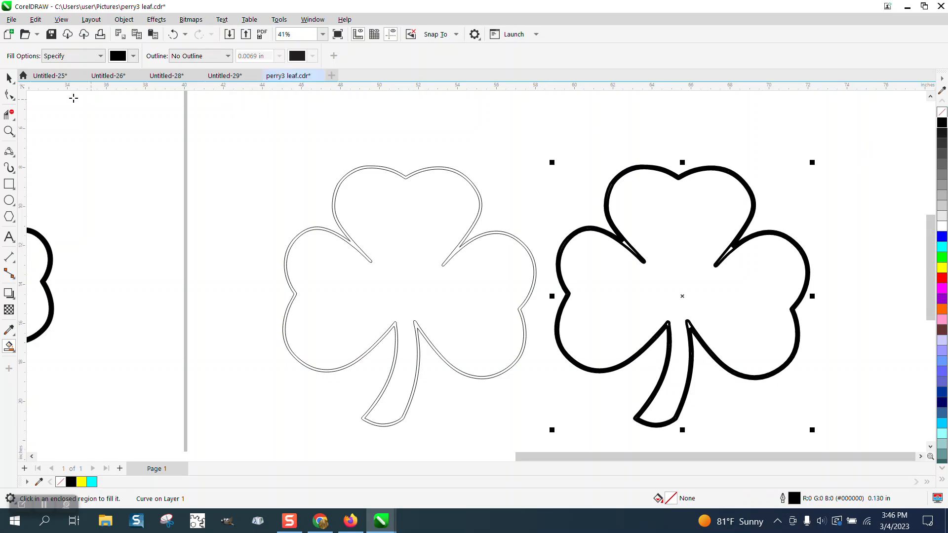
Convert the right-hand shamrock's thick outline to an object.
left_click(9, 78)
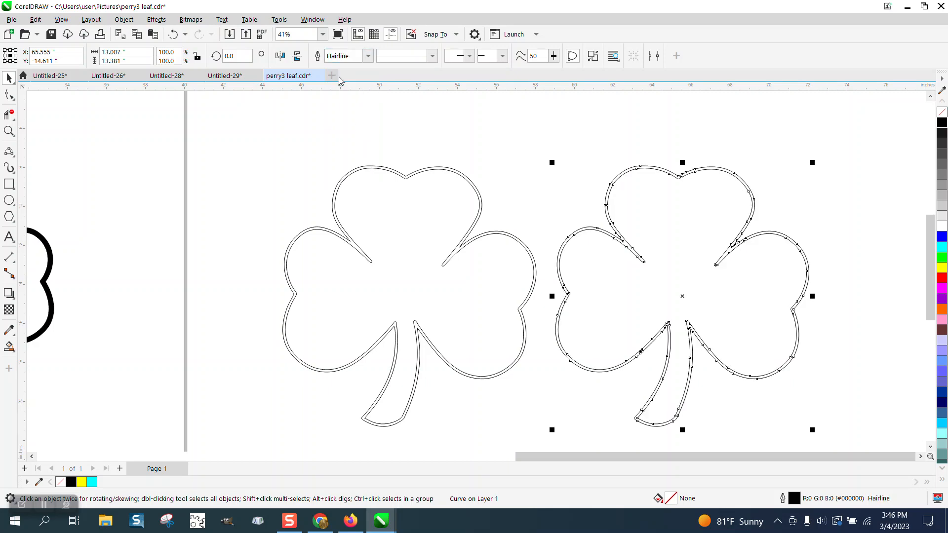
Zoom into the upper-left leaf and delete extra nodes, cutting 102 nodes to 97.
left_click(9, 132)
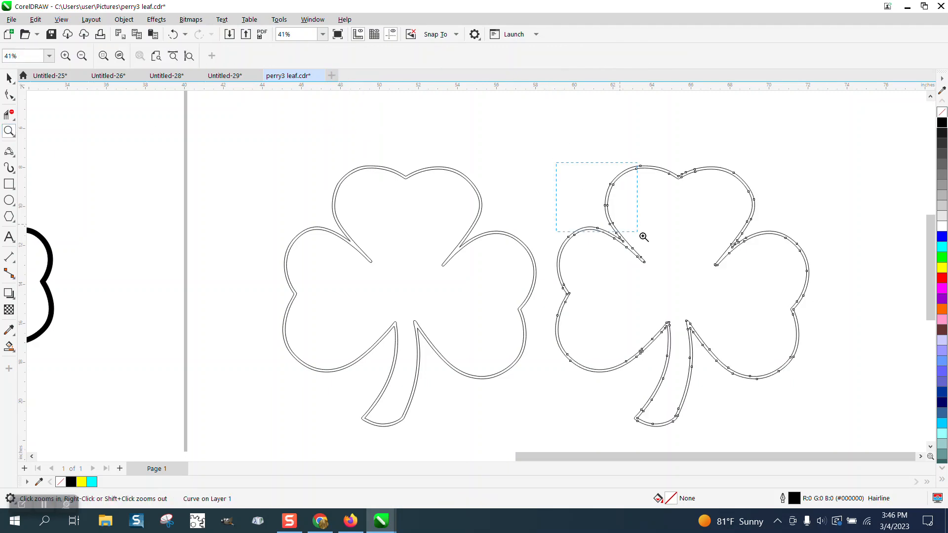
left_click_drag(555, 162, 638, 230)
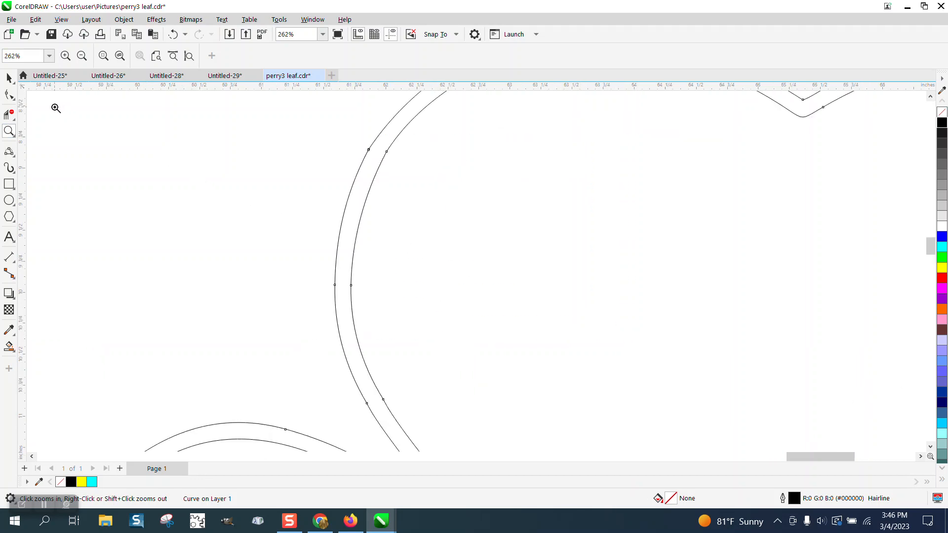
left_click(6, 93)
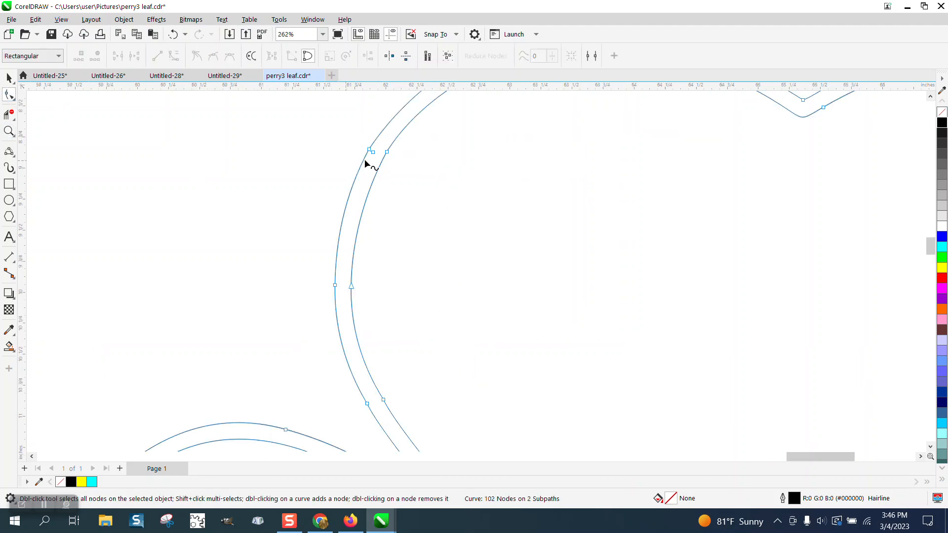
double_click(371, 151)
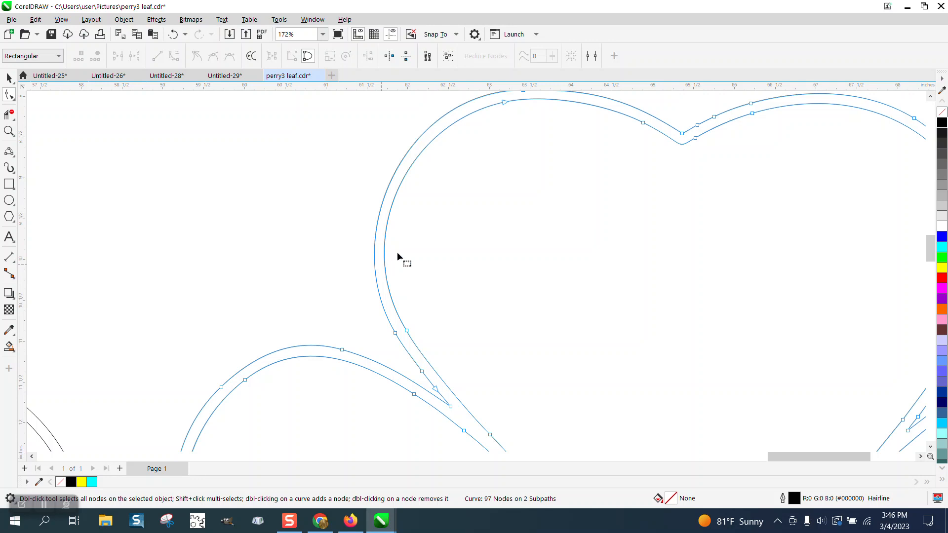
scroll("down", 3)
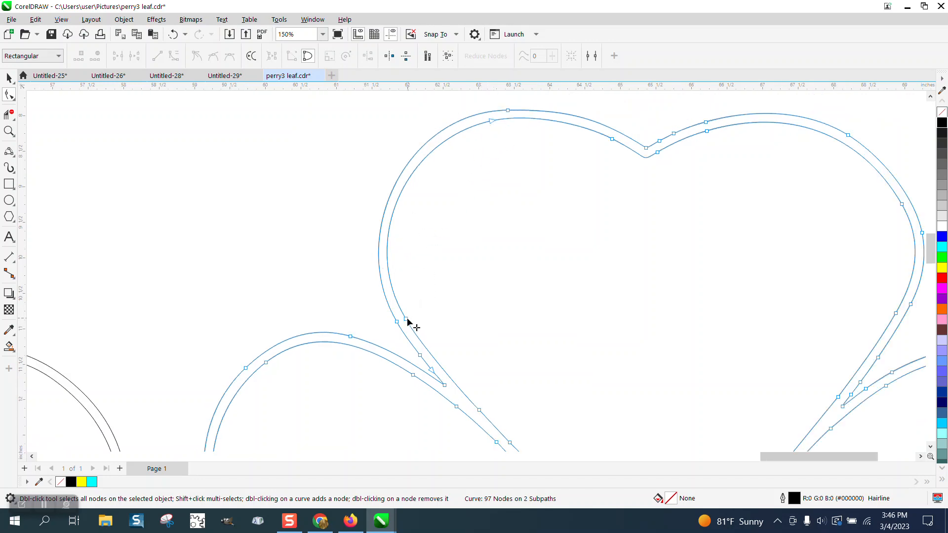
left_click_drag(405, 321, 367, 249)
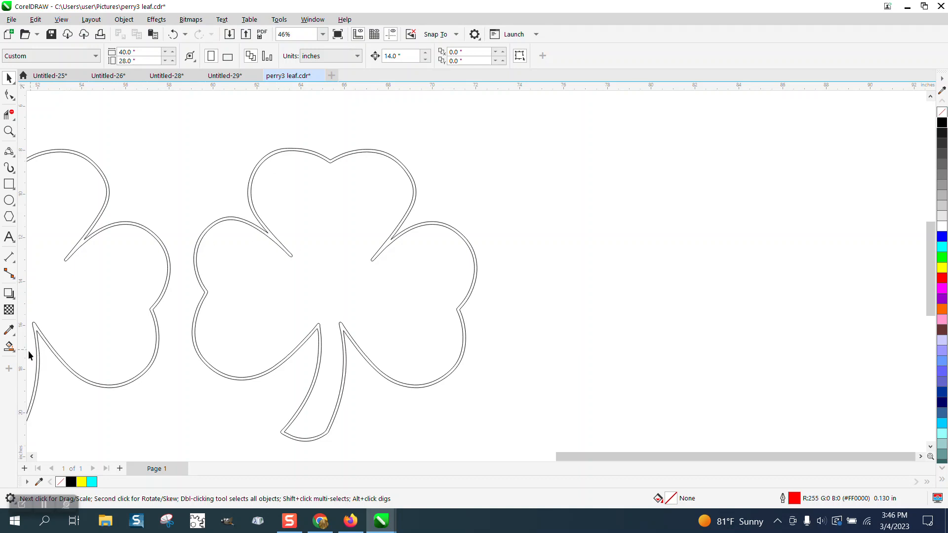
Smart Fill the shamrock's enclosed band and choose its fill colour.
left_click(338, 306)
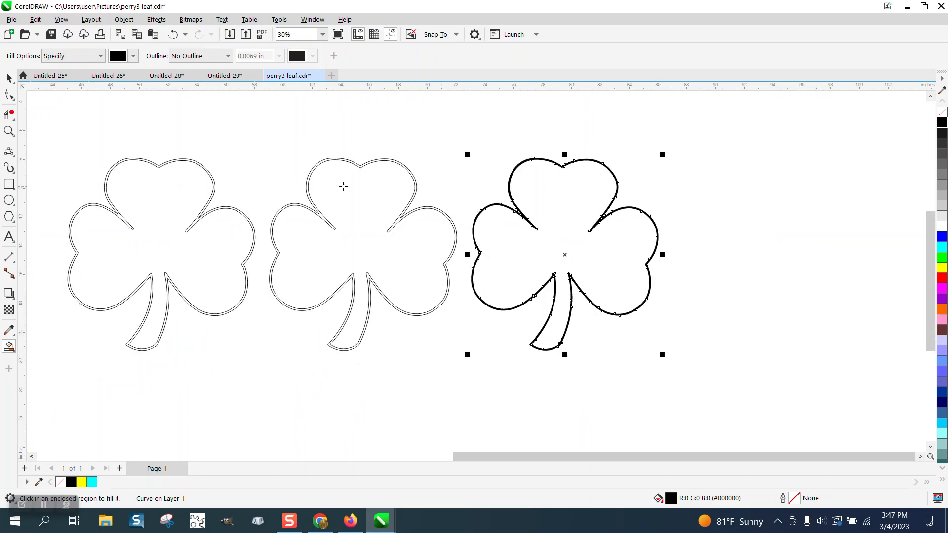
mouse_move(9, 347)
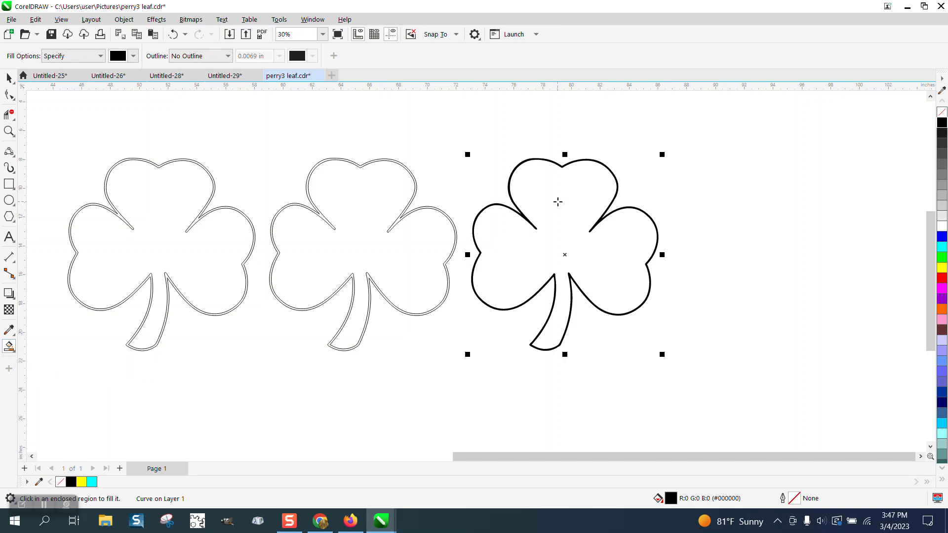
left_click(137, 56)
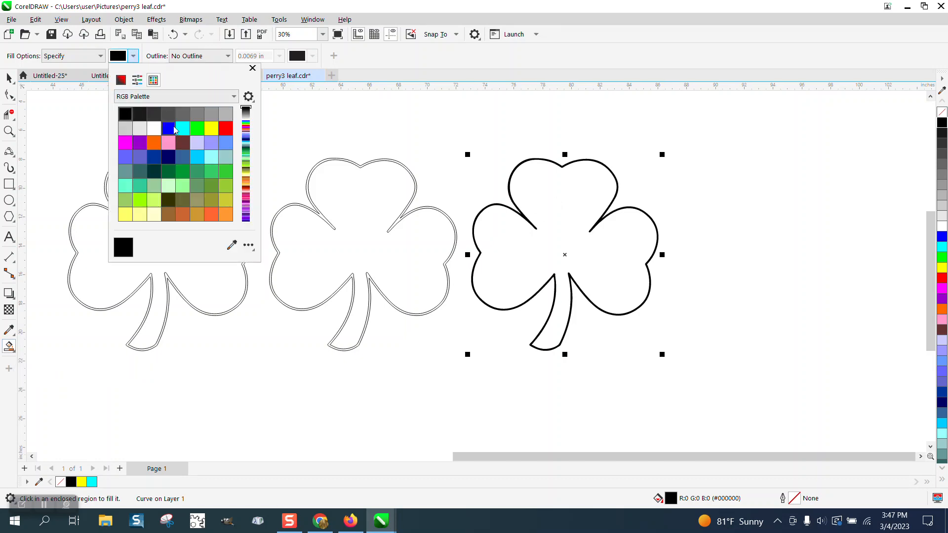
left_click(168, 128)
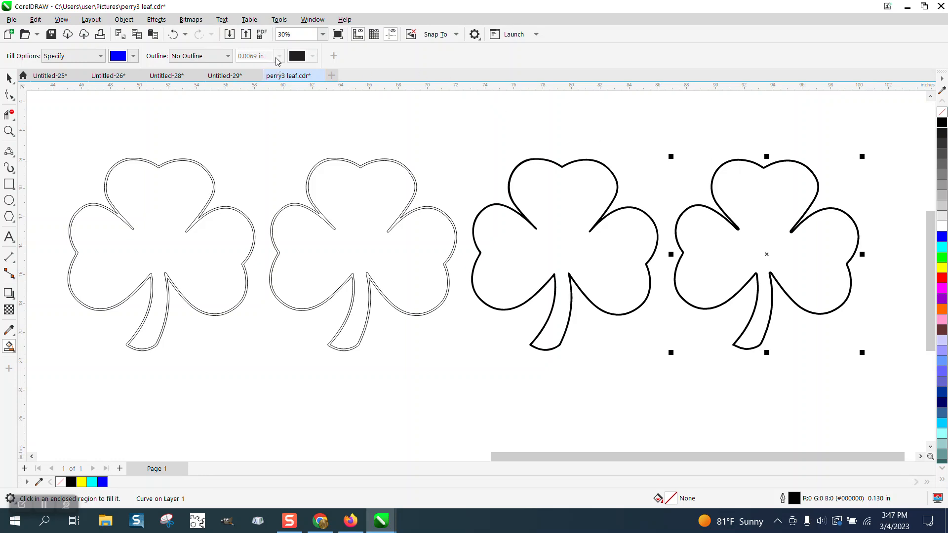
mouse_move(278, 61)
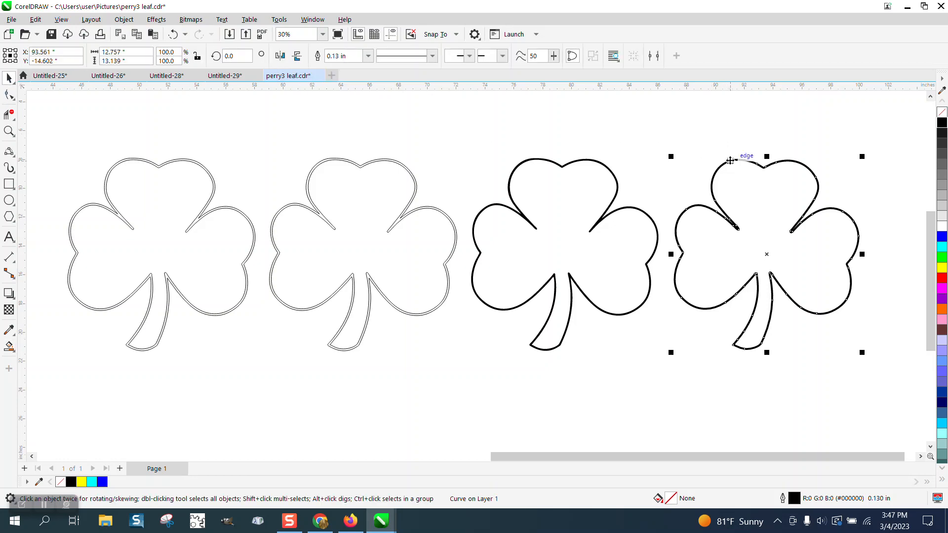
Give the rightmost shamrock a Hairline outline and size it to 10 by 10 inches.
left_click(368, 55)
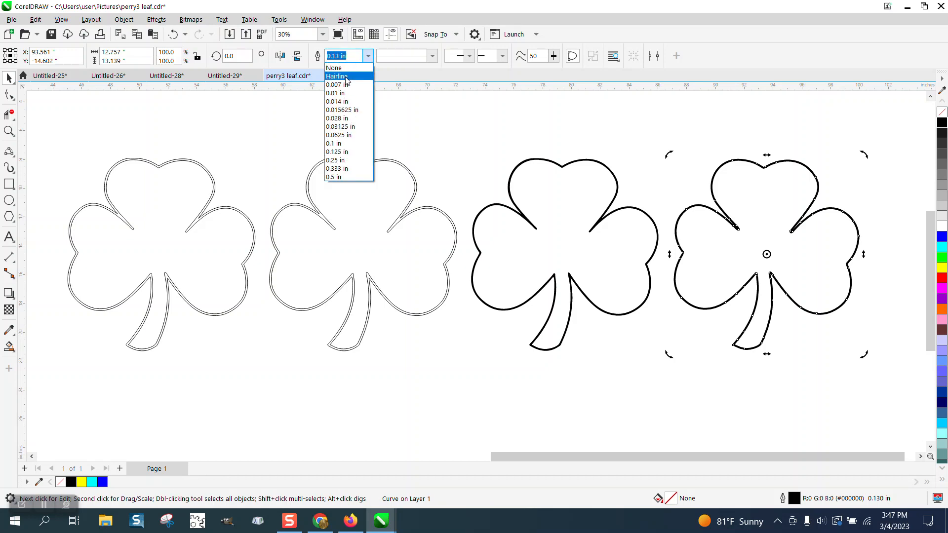
left_click(336, 76)
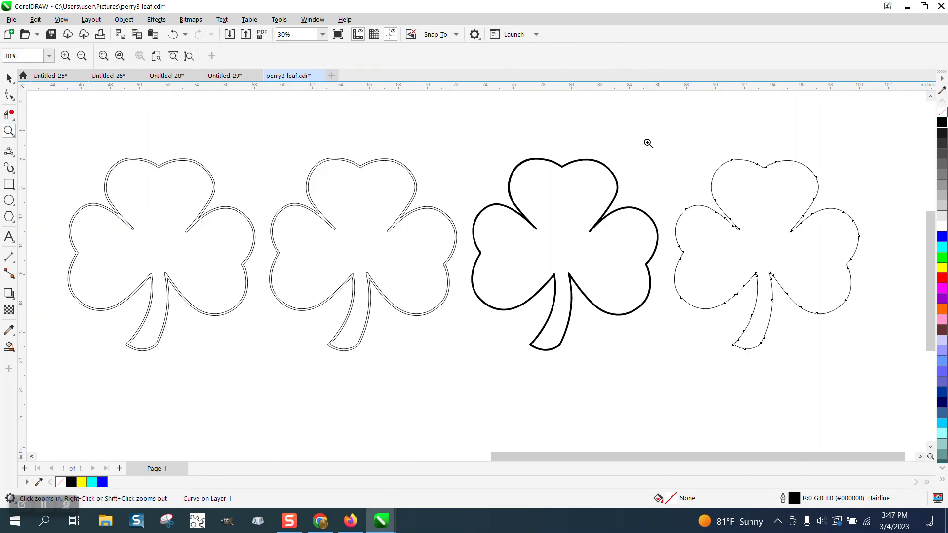
left_click(649, 144)
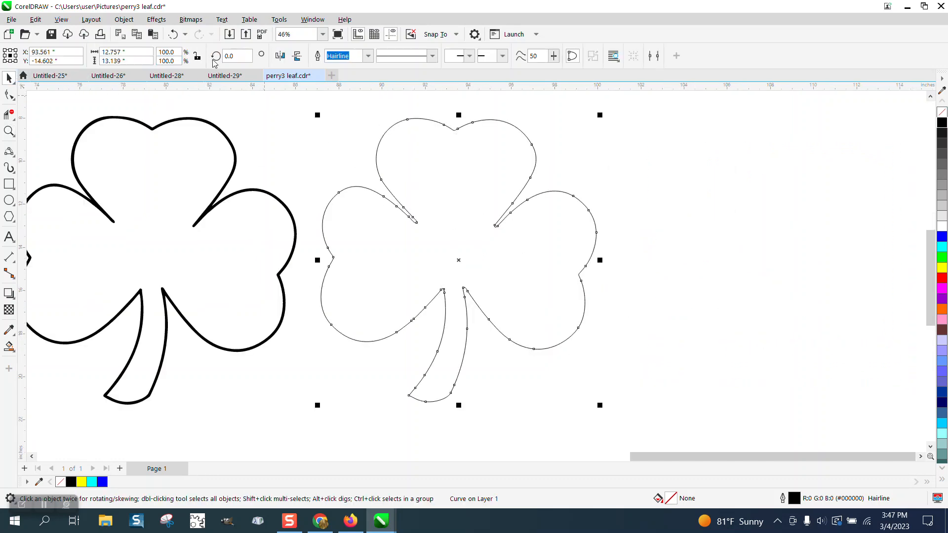
mouse_move(196, 55)
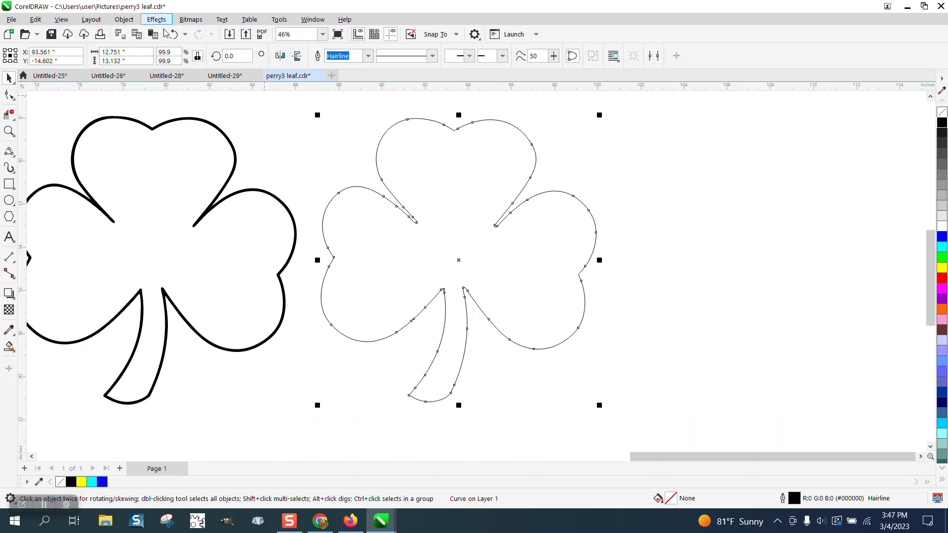
type("110")
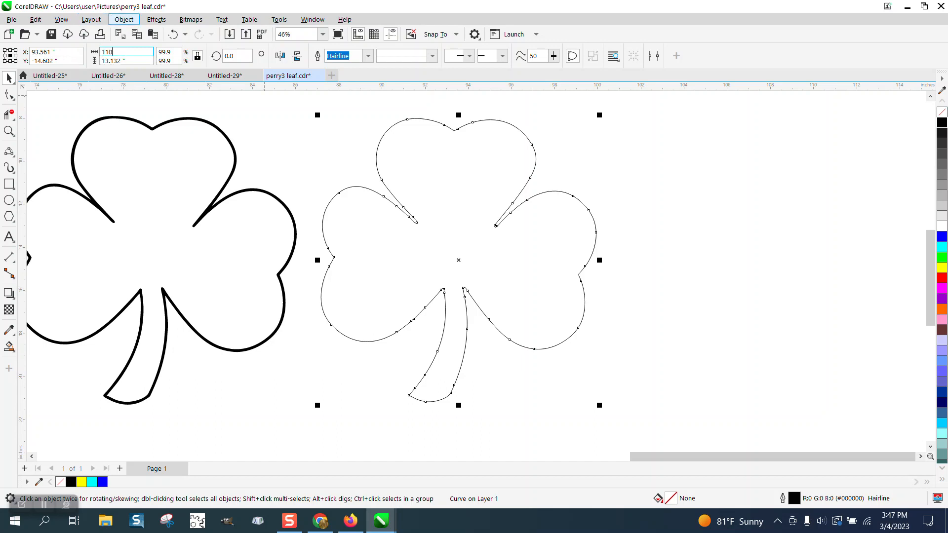
type("1")
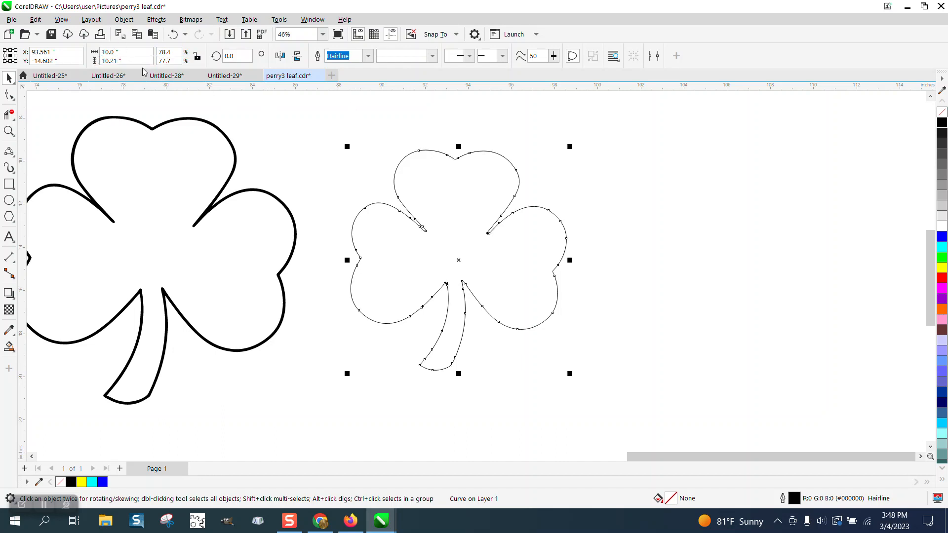
mouse_move(126, 60)
type("0")
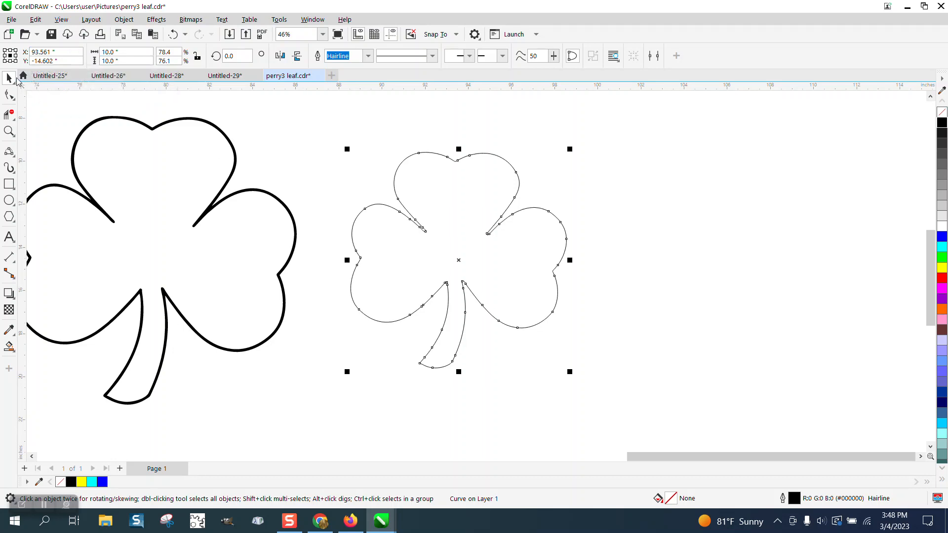
mouse_move(487, 164)
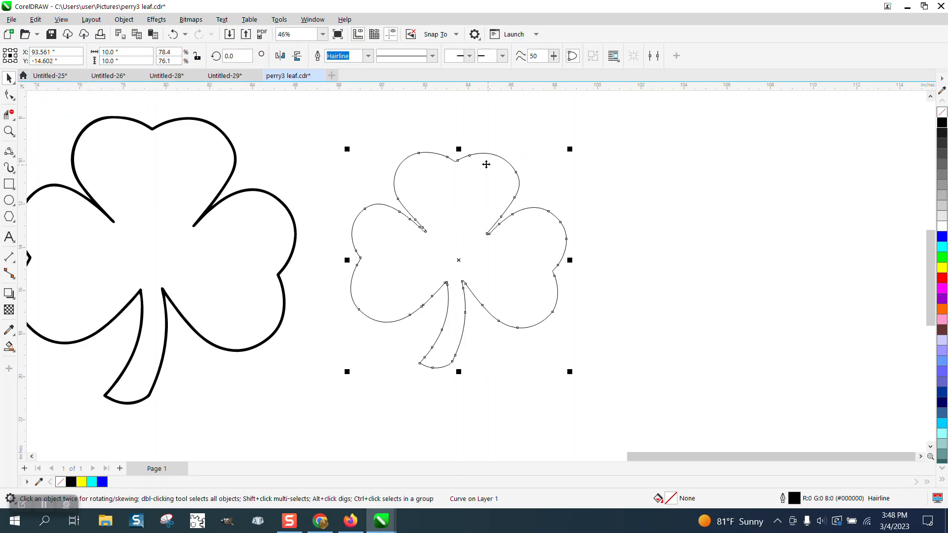
mouse_move(405, 195)
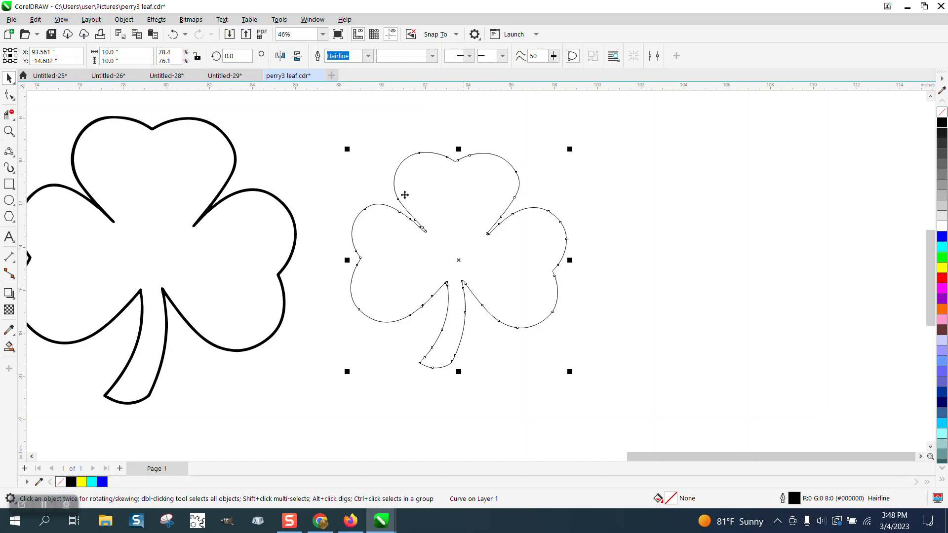
mouse_move(511, 190)
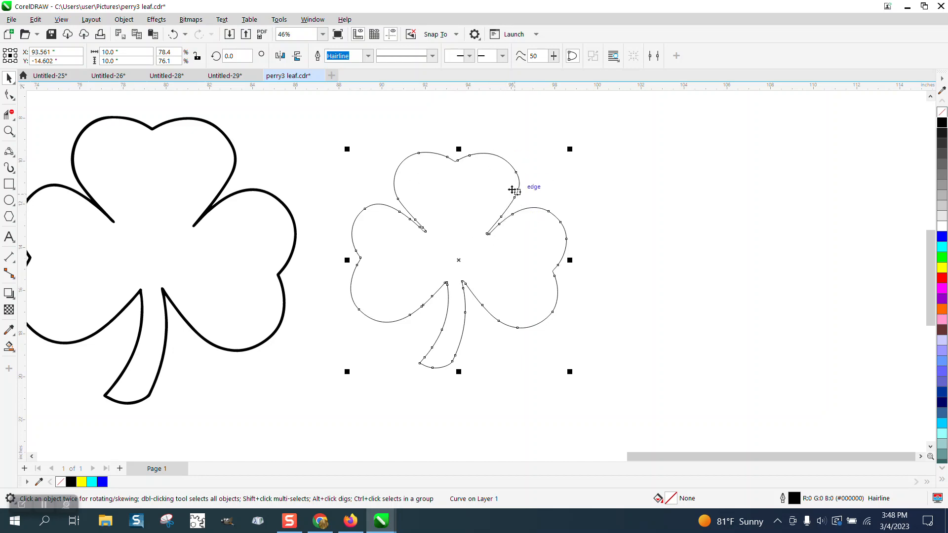
mouse_move(156, 20)
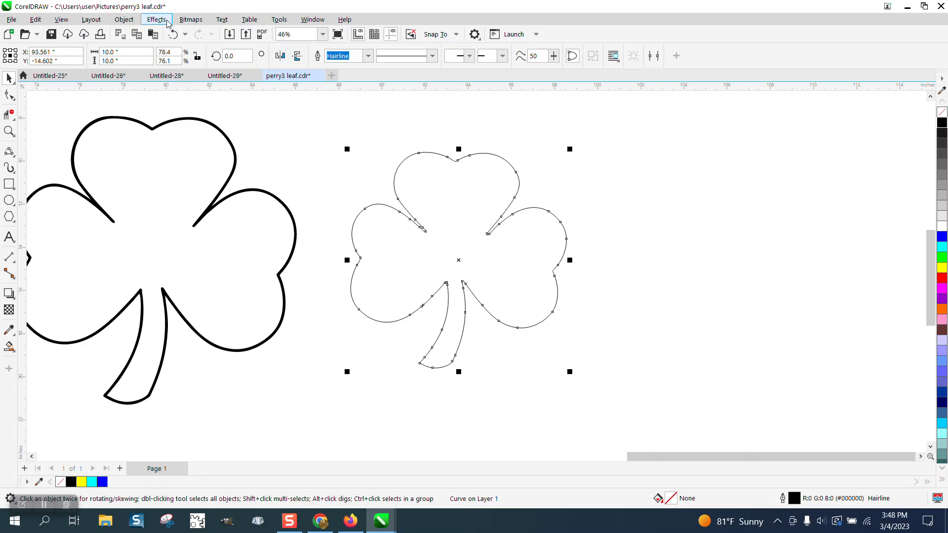
Apply a one-step 0.25" Outside contour to the 10-inch shamrock from the Contour docker.
left_click(157, 19)
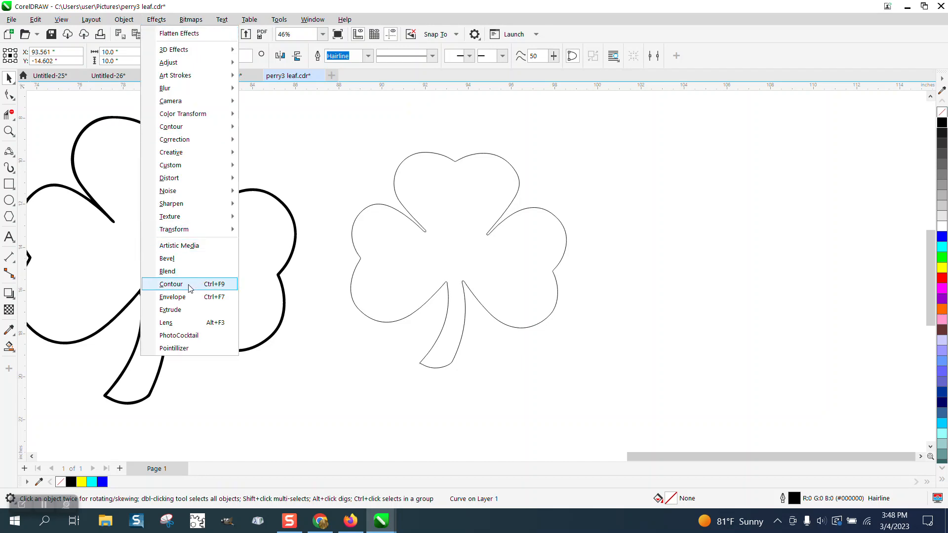
left_click(171, 284)
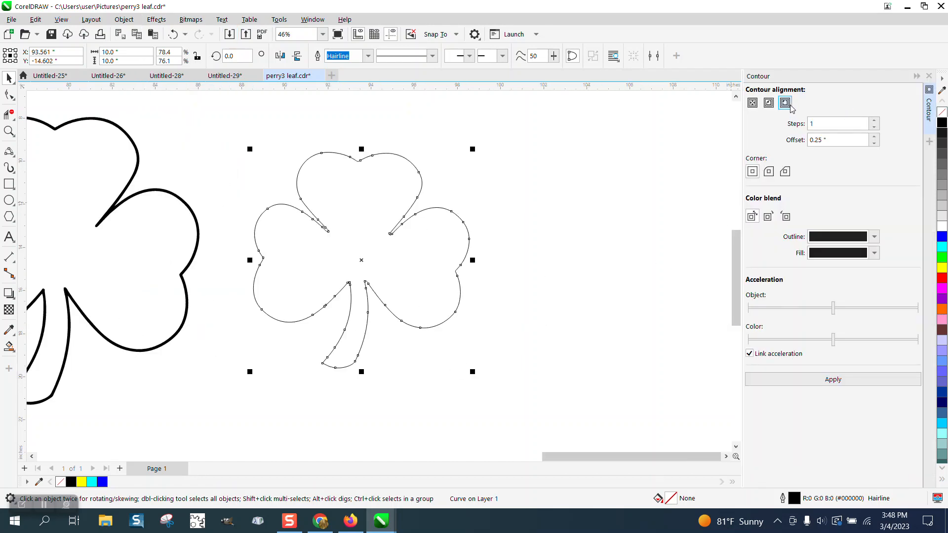
left_click(768, 172)
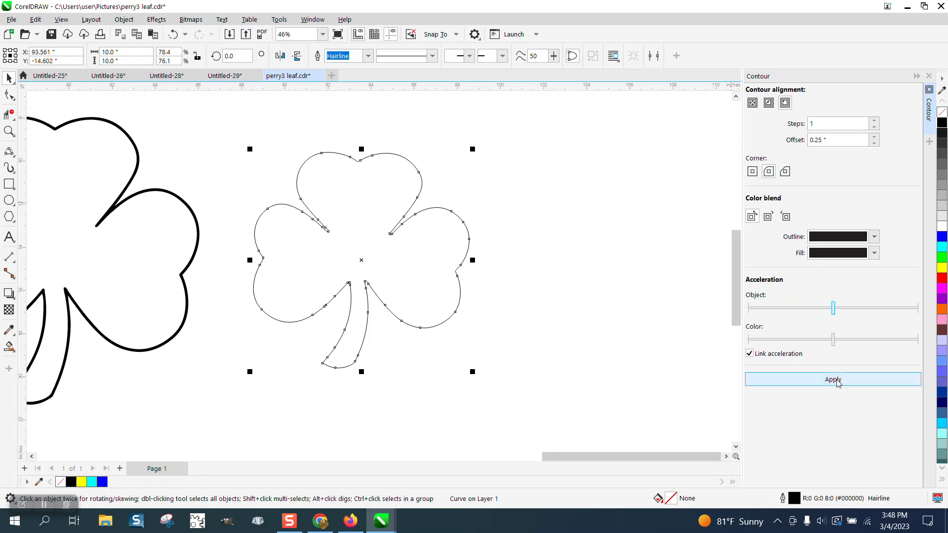
left_click(833, 379)
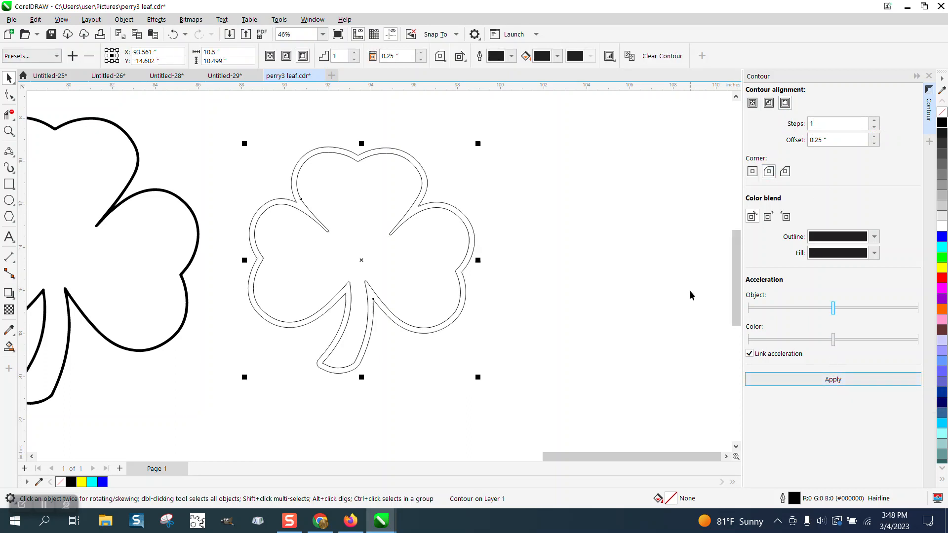
left_click(9, 347)
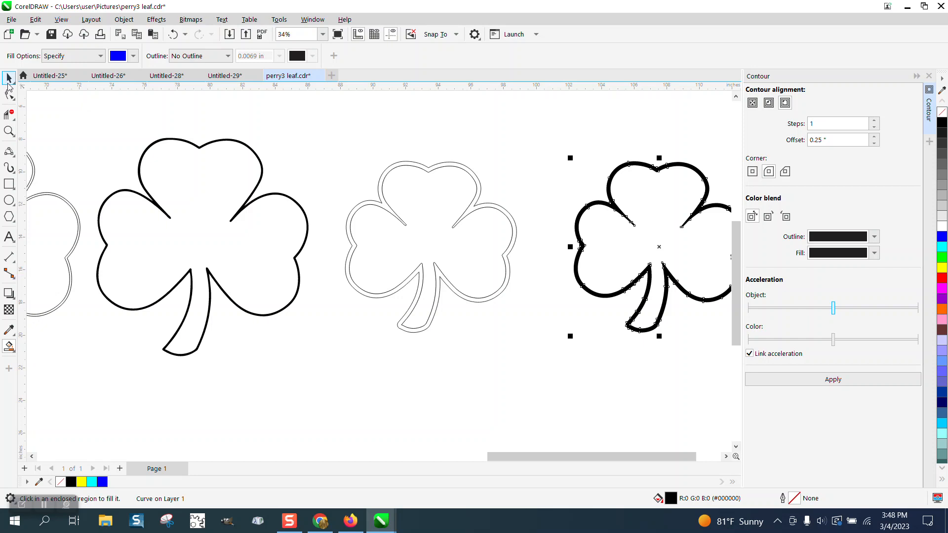
With the pick tool, re-apply the 0.25" outside contour to the shamrock.
left_click(9, 77)
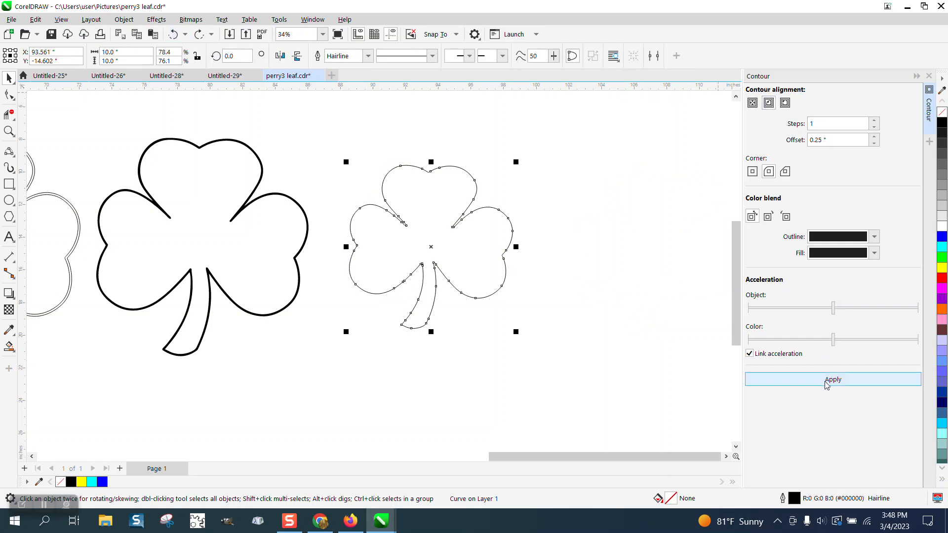
left_click(833, 379)
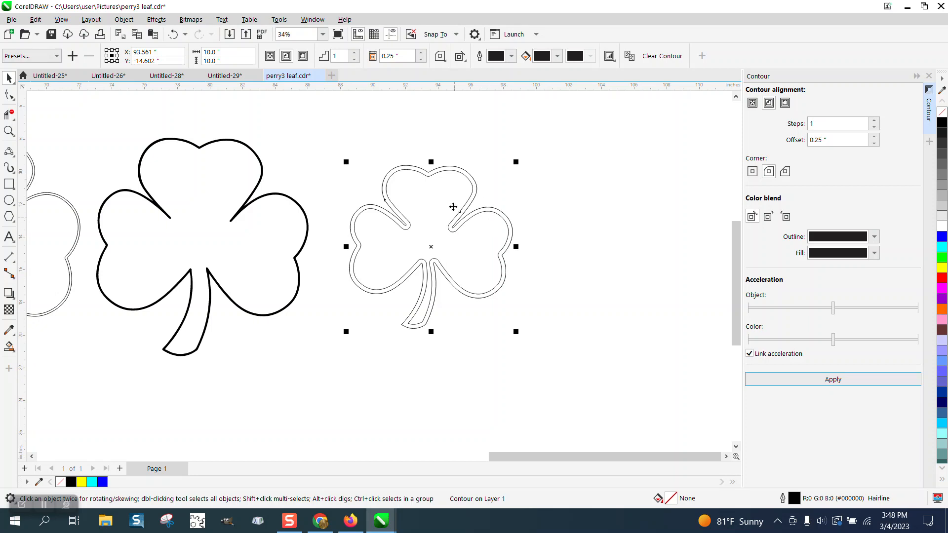
mouse_move(317, 118)
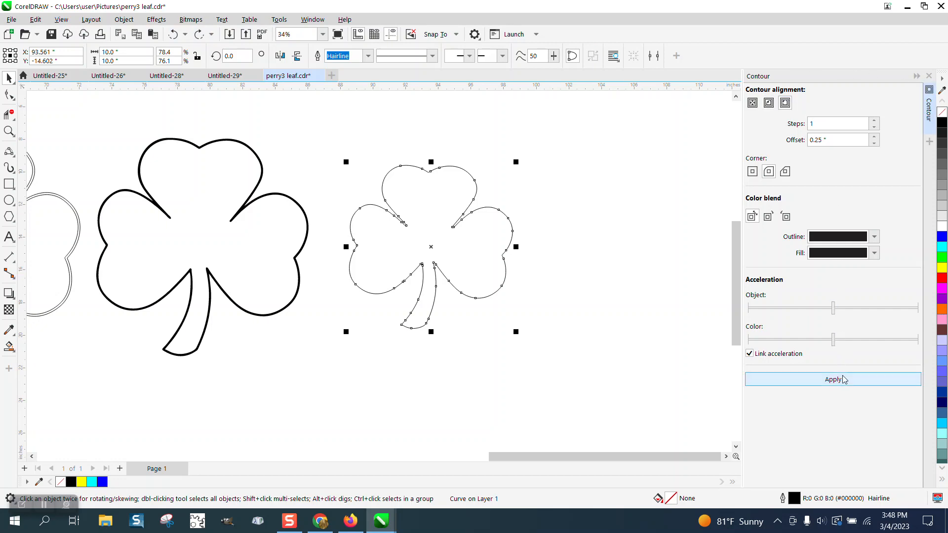
left_click(833, 379)
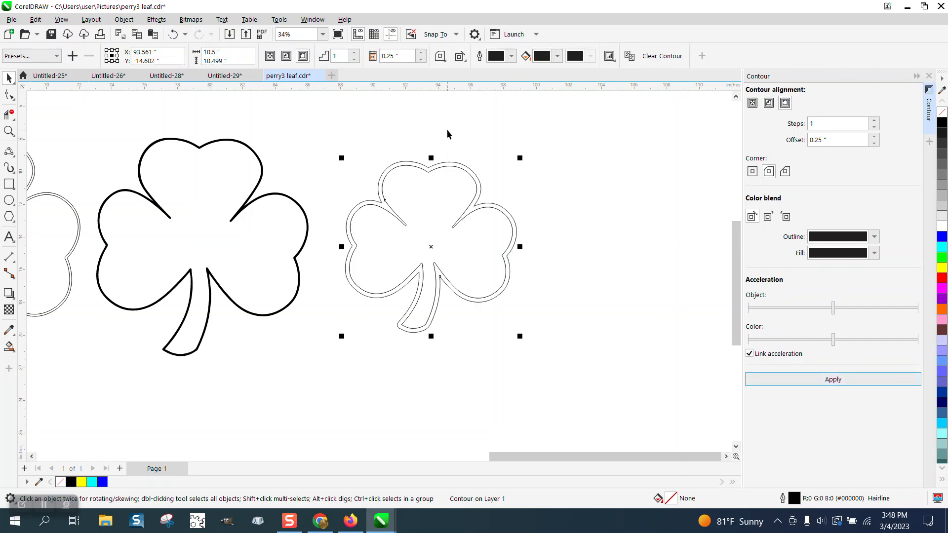
mouse_move(406, 186)
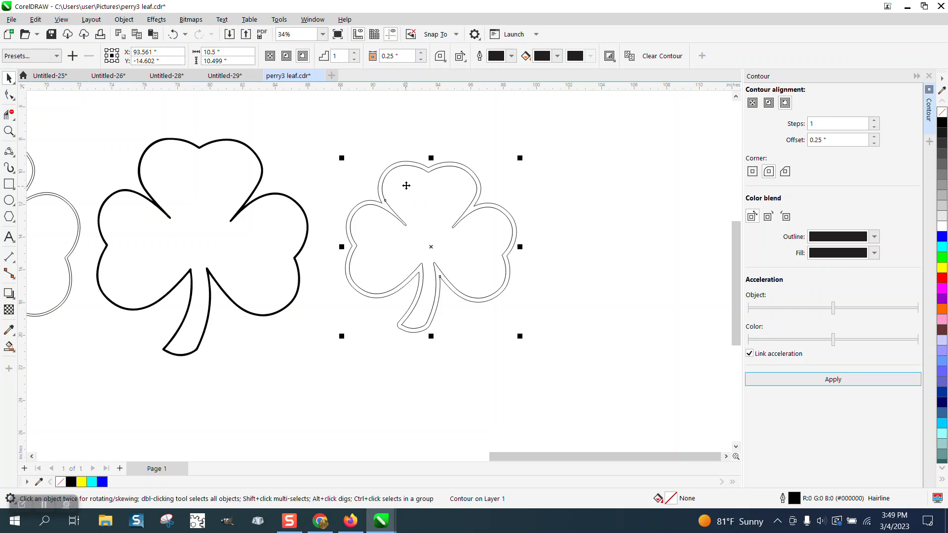